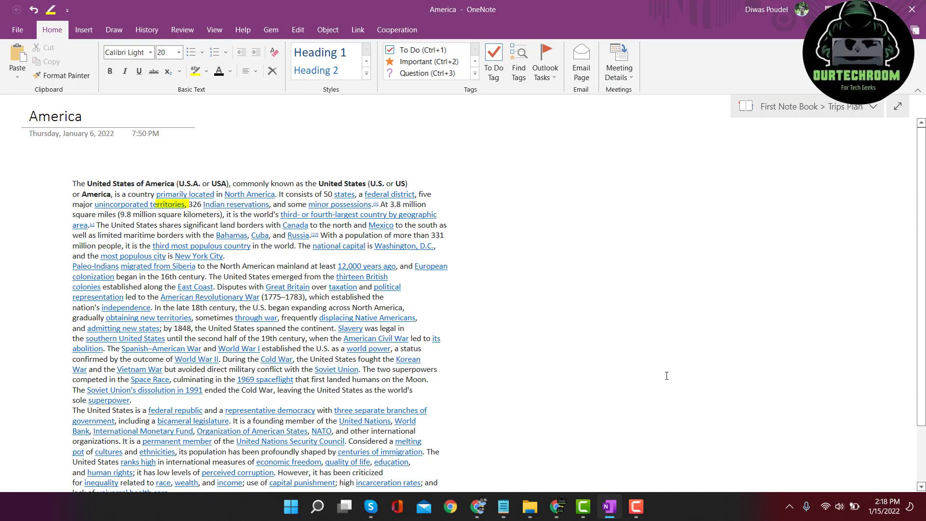
# - Search Google for 'character count tool' from a fresh incognito tab
pyautogui.click(29, 116)
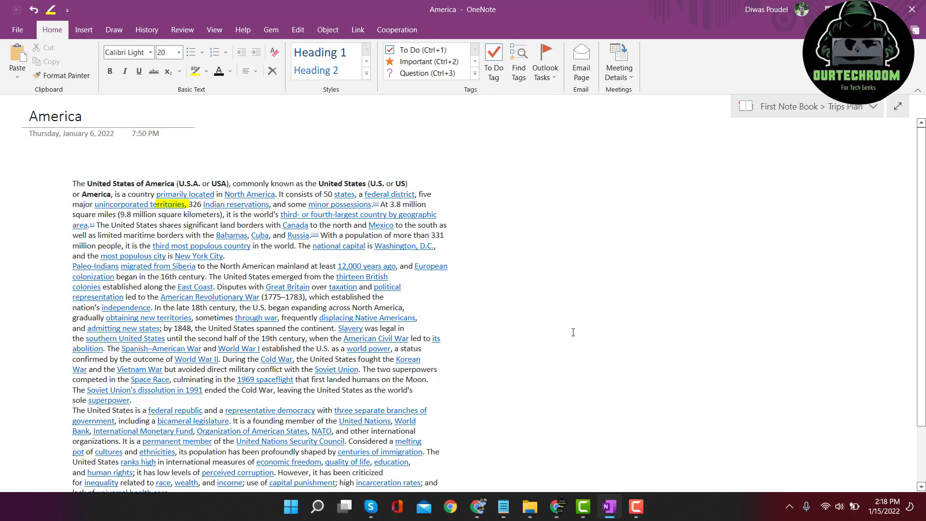
pyautogui.moveTo(585, 329)
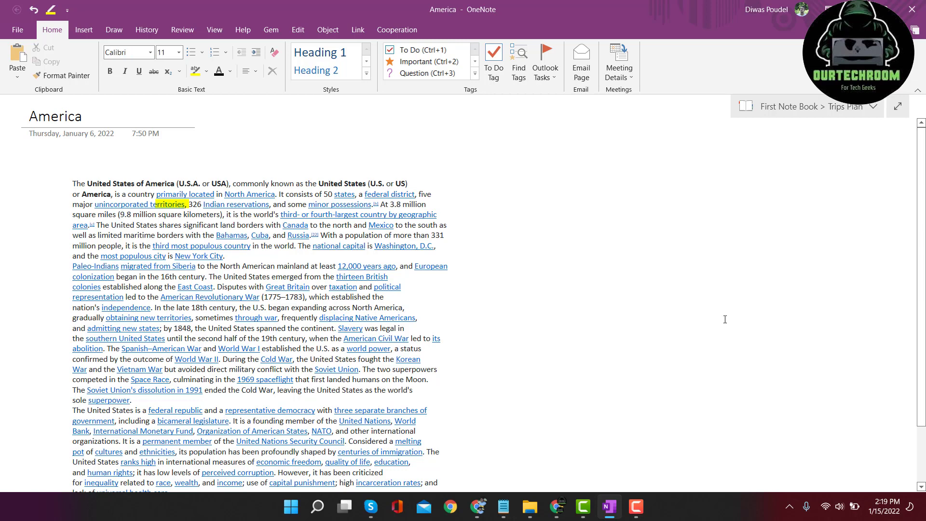
pyautogui.click(593, 328)
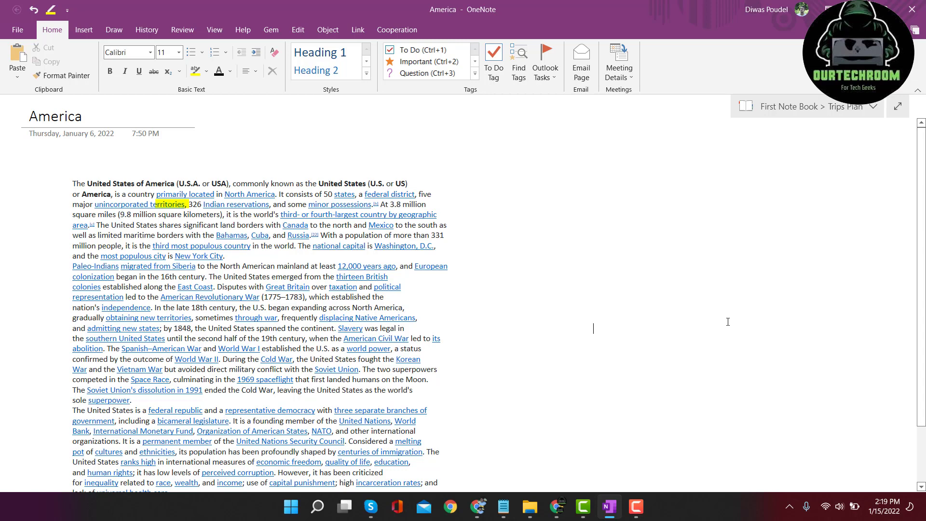
pyautogui.moveTo(606, 263)
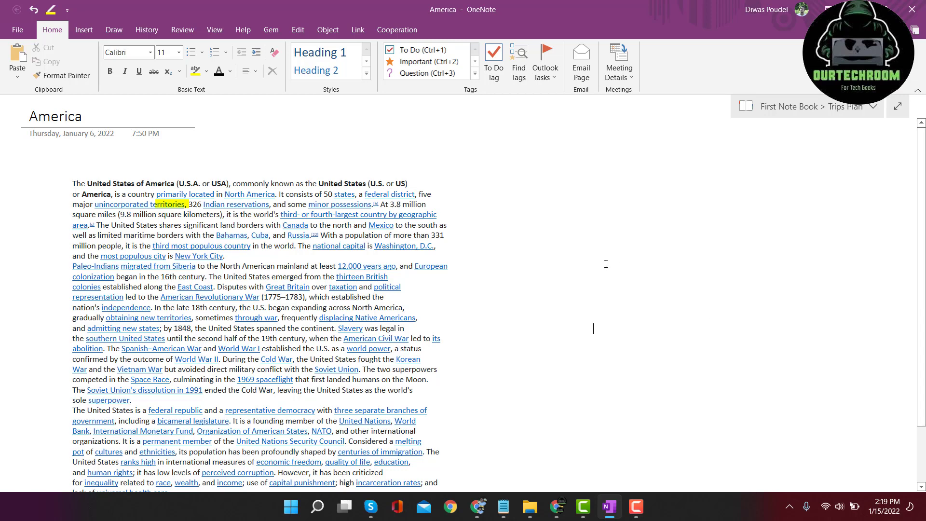
pyautogui.moveTo(617, 302)
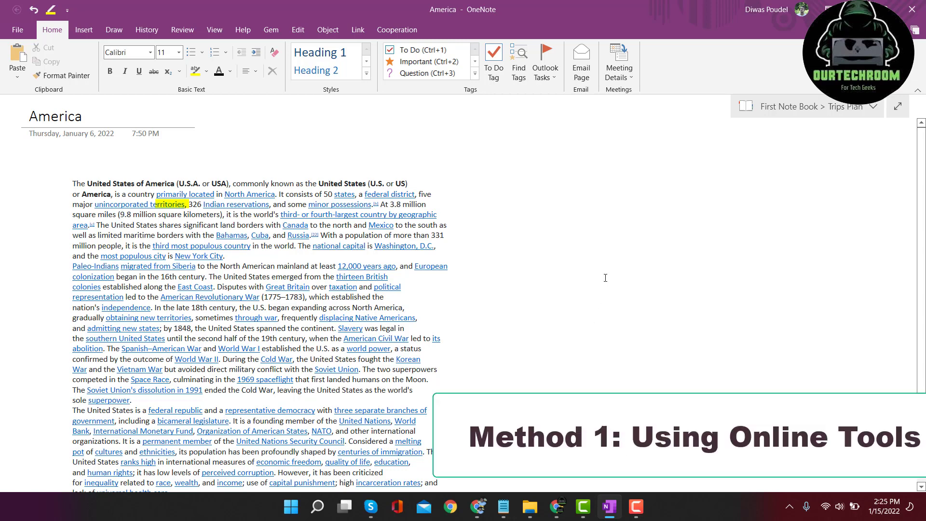
pyautogui.moveTo(611, 295)
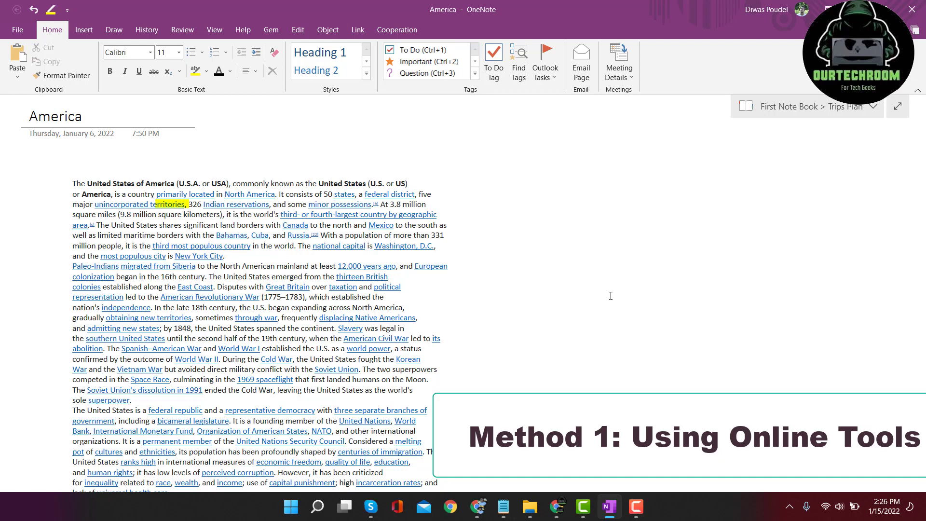
pyautogui.click(449, 507)
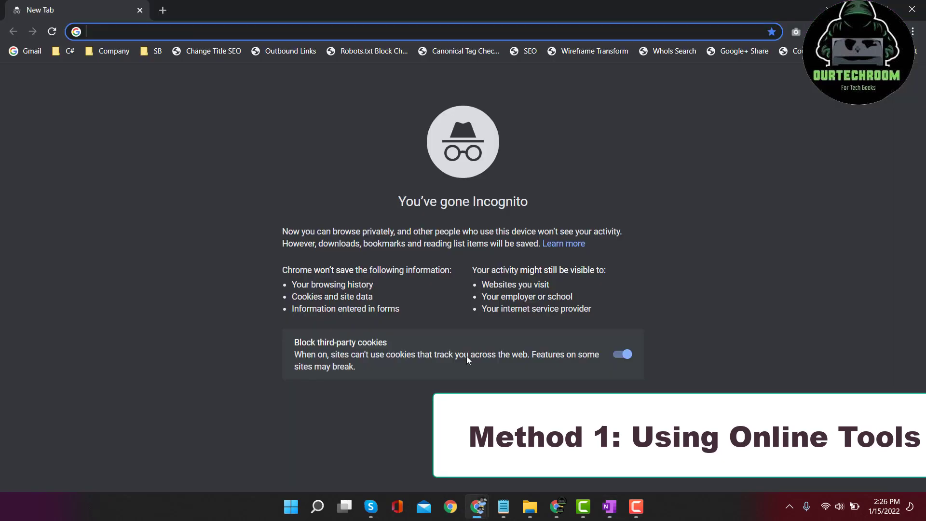
pyautogui.write('character count')
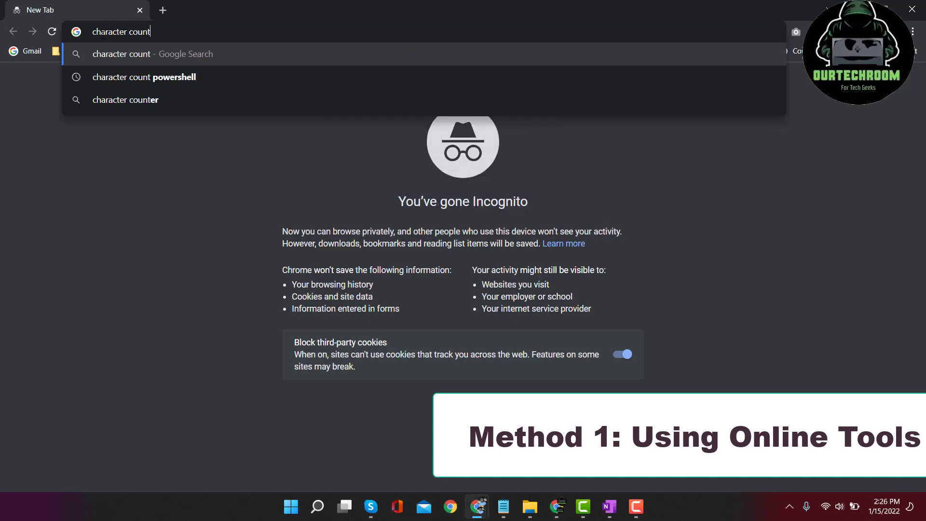
pyautogui.press('Return')
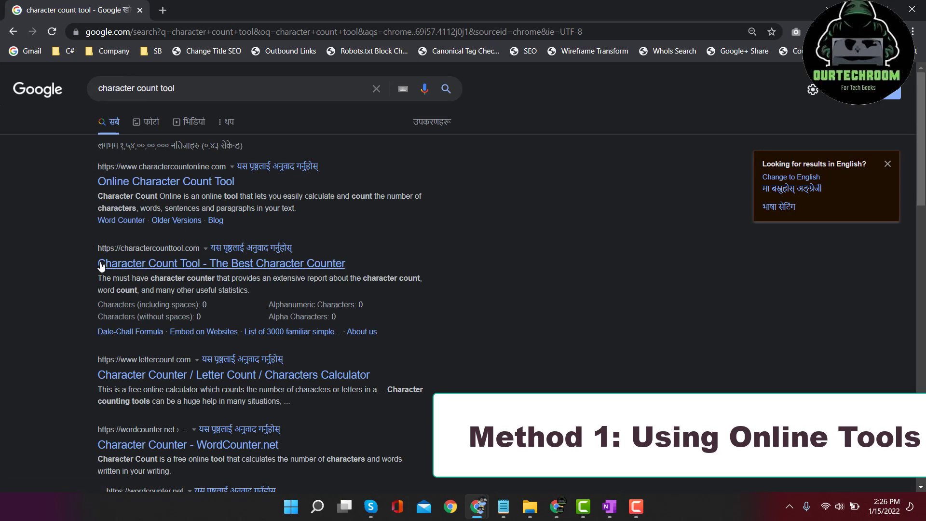
pyautogui.moveTo(165, 182)
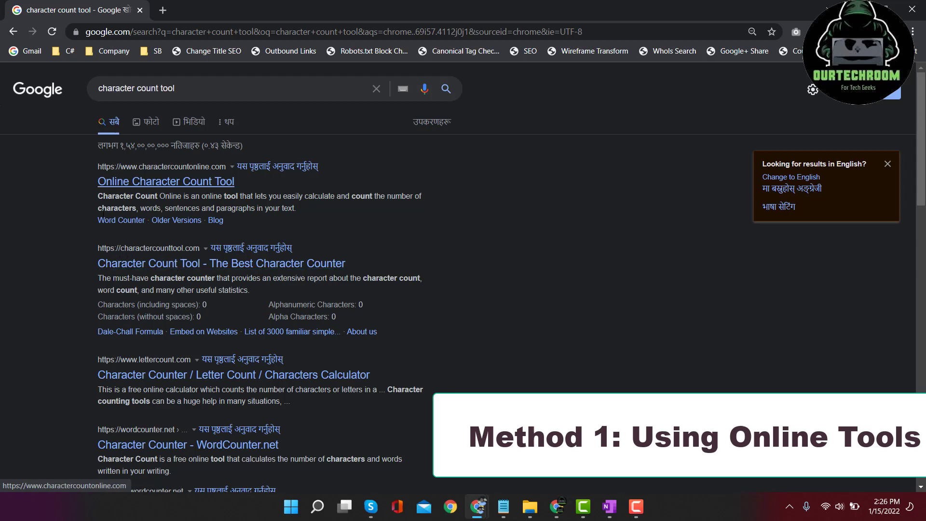
pyautogui.moveTo(280, 270)
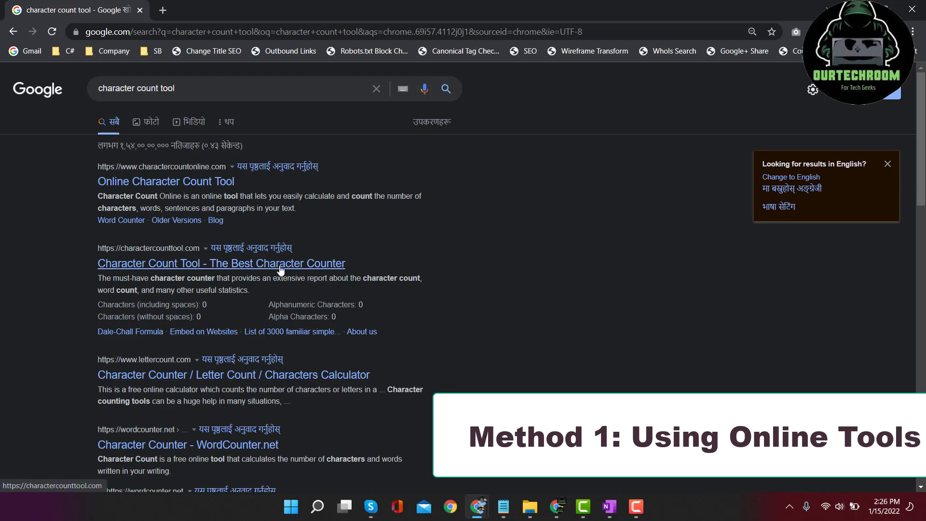
pyautogui.moveTo(294, 267)
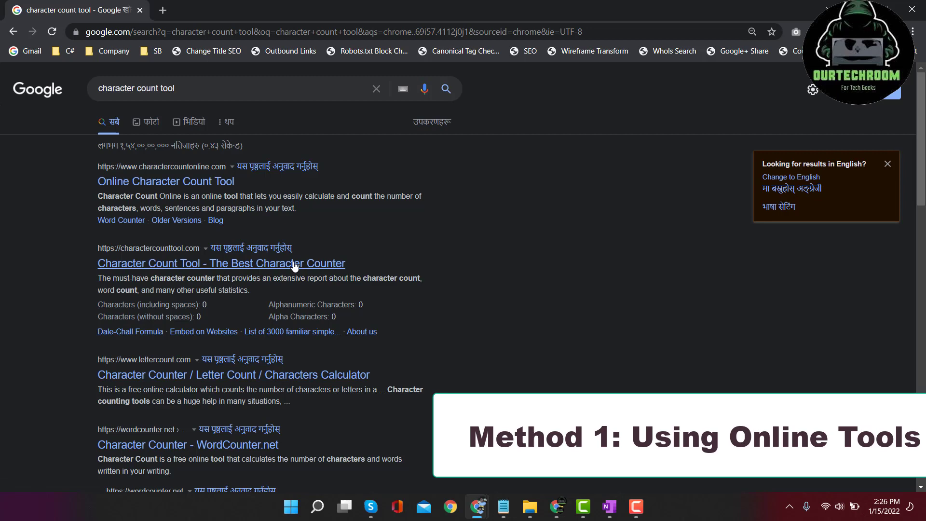
# - Open the Character Count Tool website from the search results
pyautogui.click(220, 262)
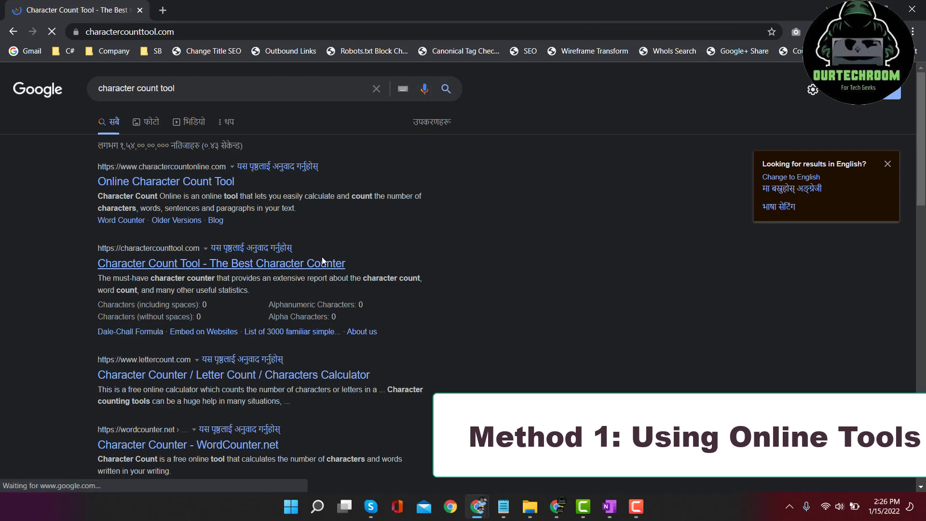
pyautogui.click(221, 262)
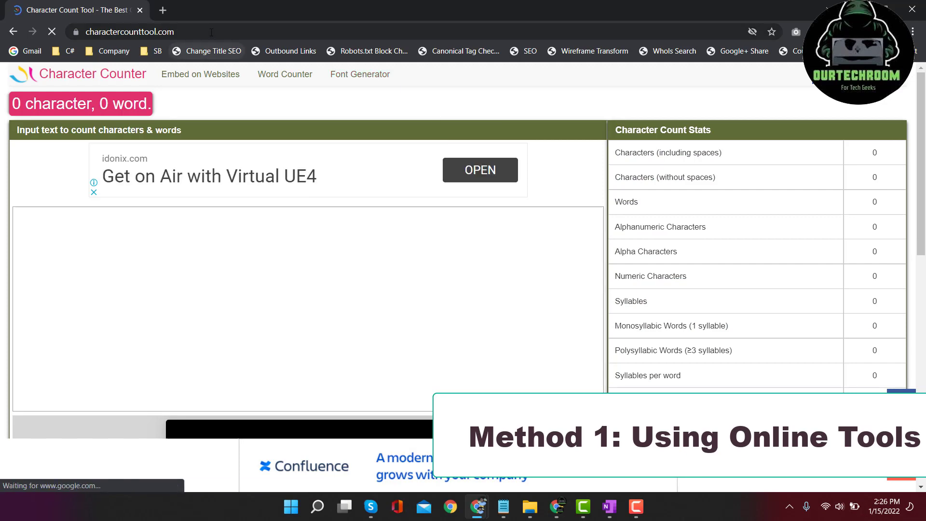
# - Return to the America page in OneNote and select its body text down to the last paragraph
pyautogui.click(130, 31)
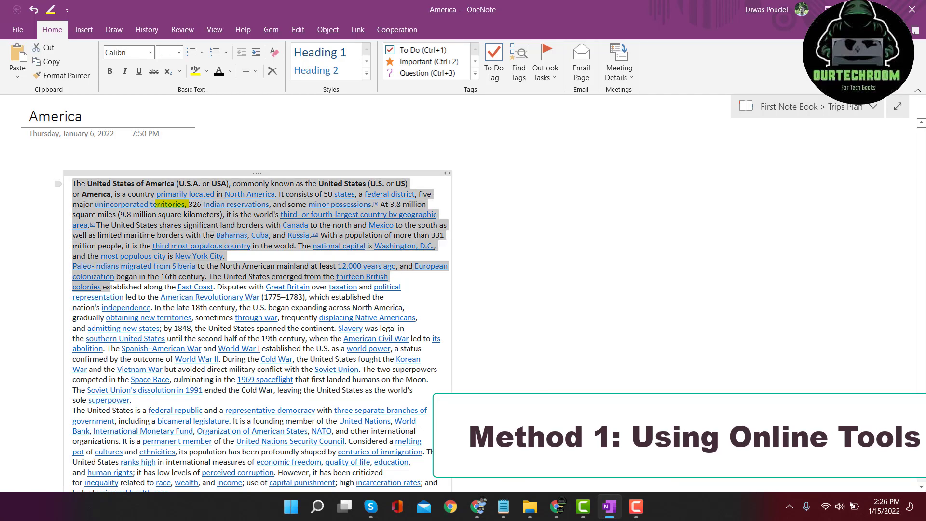
pyautogui.scroll(-3)
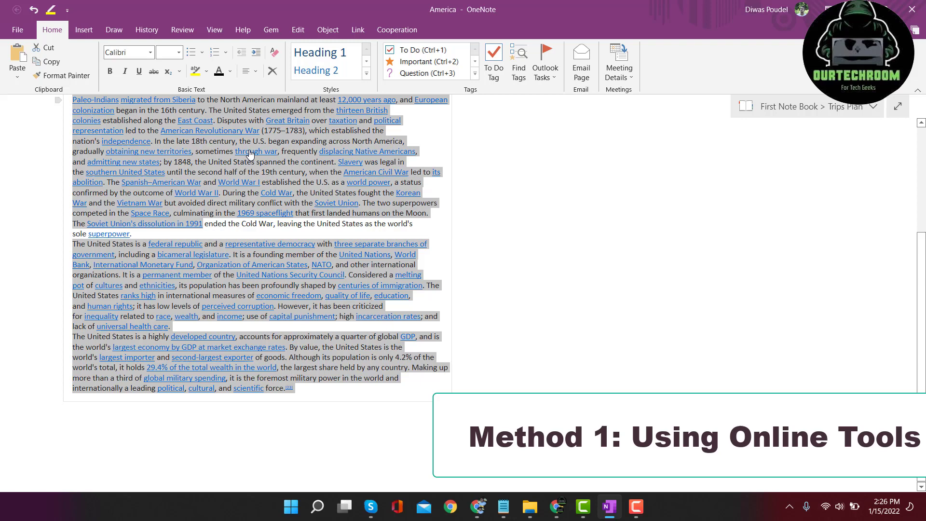
pyautogui.moveTo(570, 511)
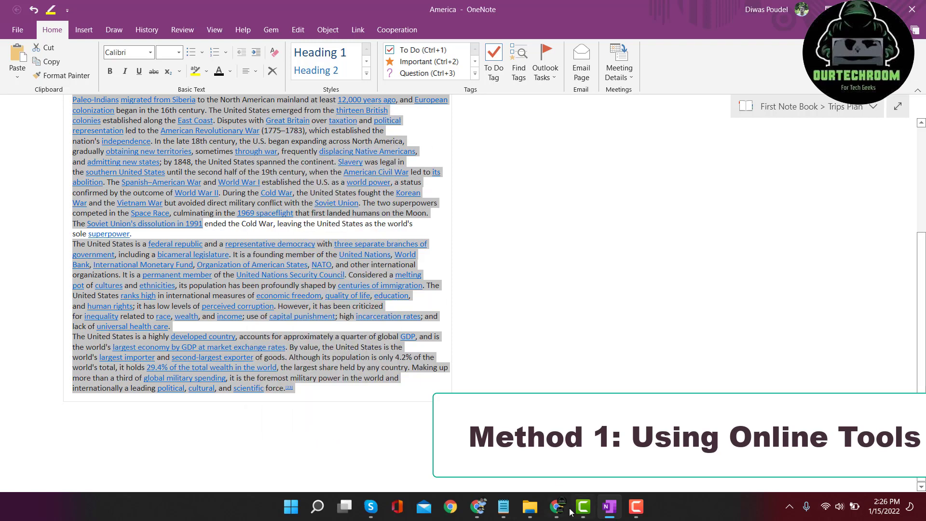
pyautogui.moveTo(477, 506)
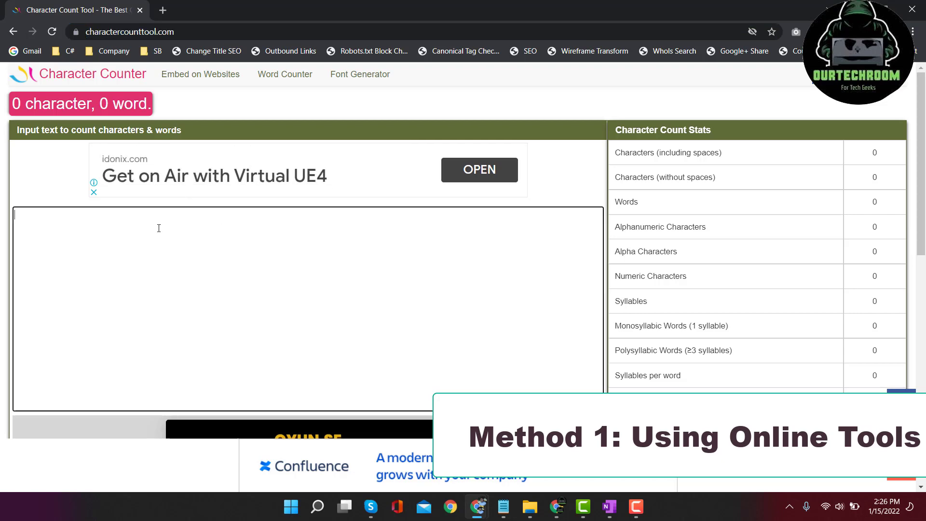
# - Paste the America text into the counter, showing 3544 characters and 573 words
pyautogui.rightClick(158, 229)
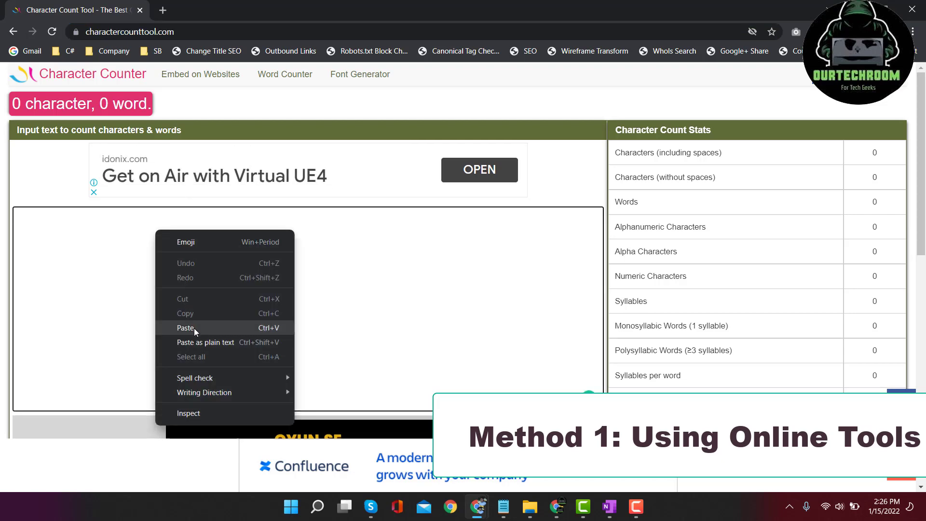
pyautogui.click(185, 328)
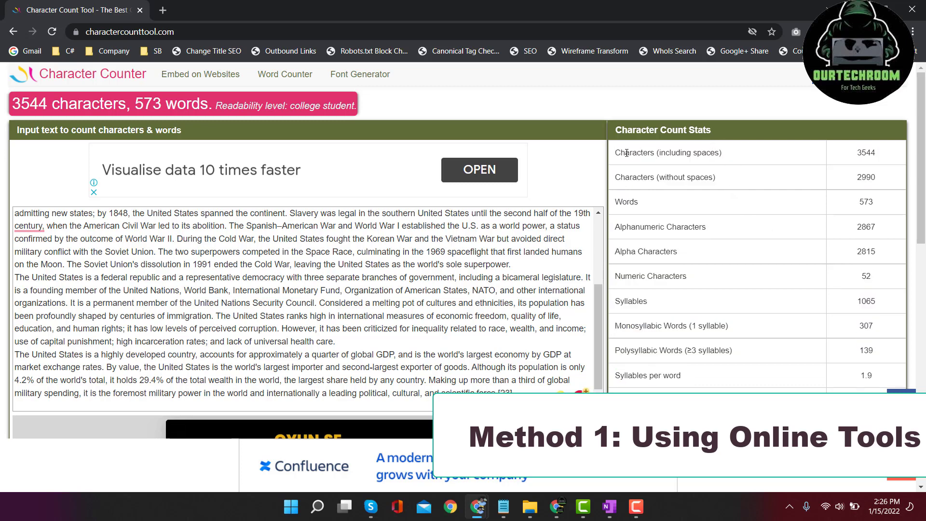
pyautogui.doubleClick(668, 152)
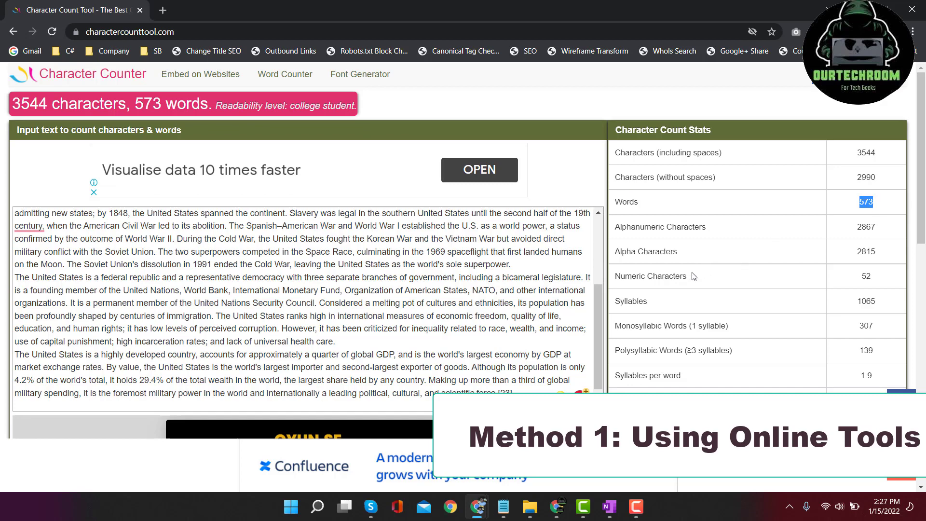
# - Check the 41-sentence figure in the stats panel and switch back to OneNote
pyautogui.scroll(-3)
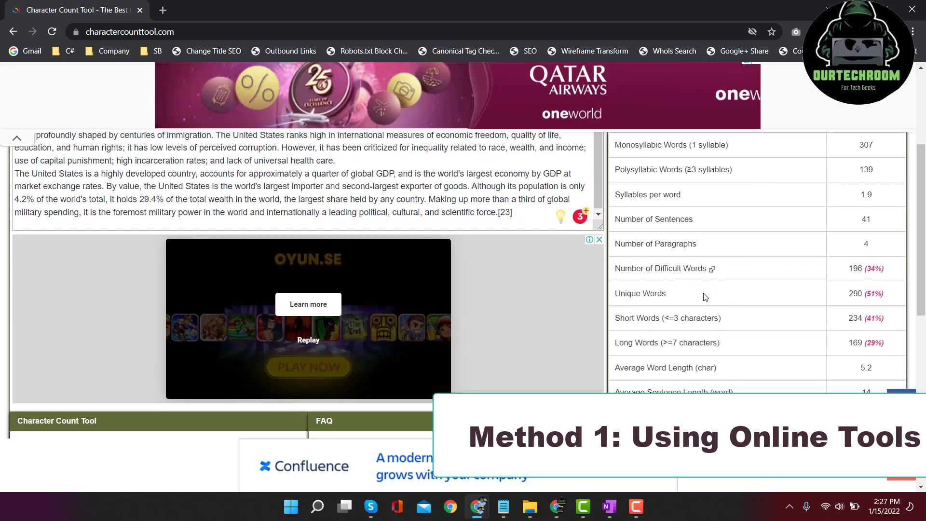
pyautogui.scroll(3)
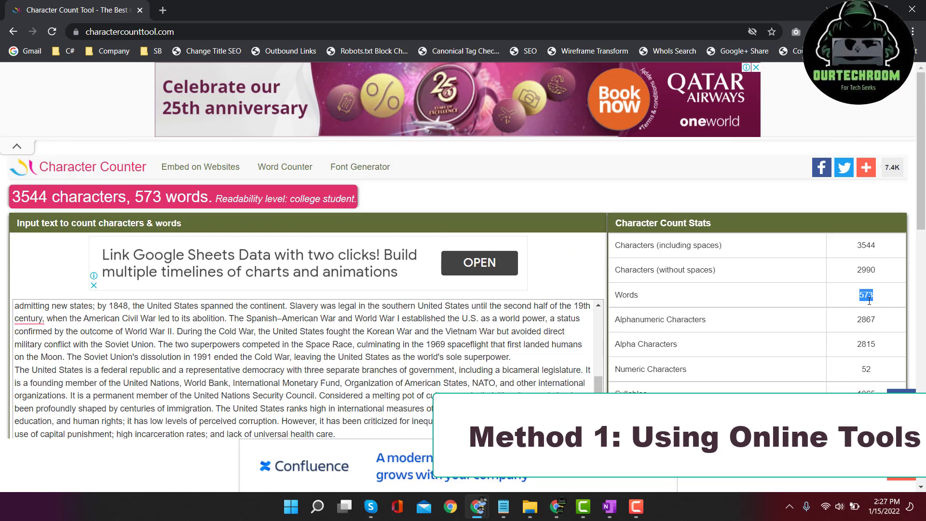
pyautogui.scroll(-3)
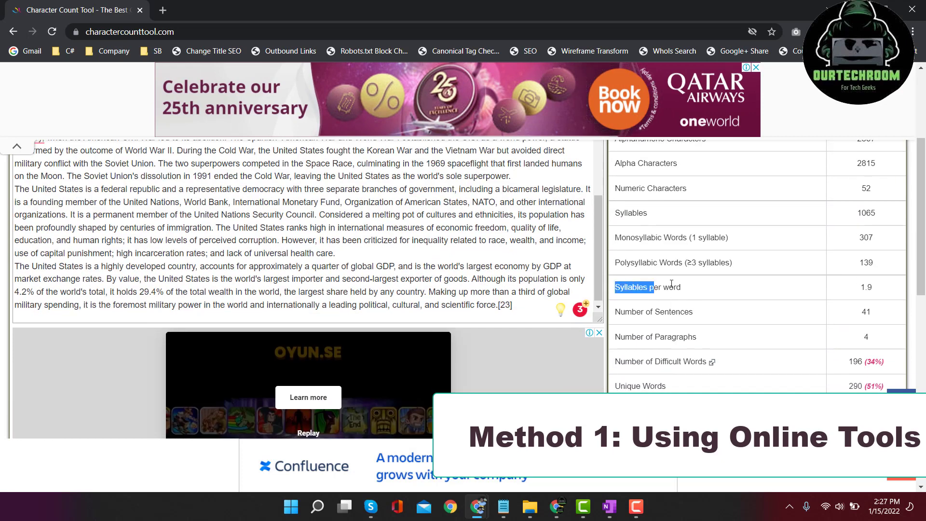
pyautogui.doubleClick(643, 287)
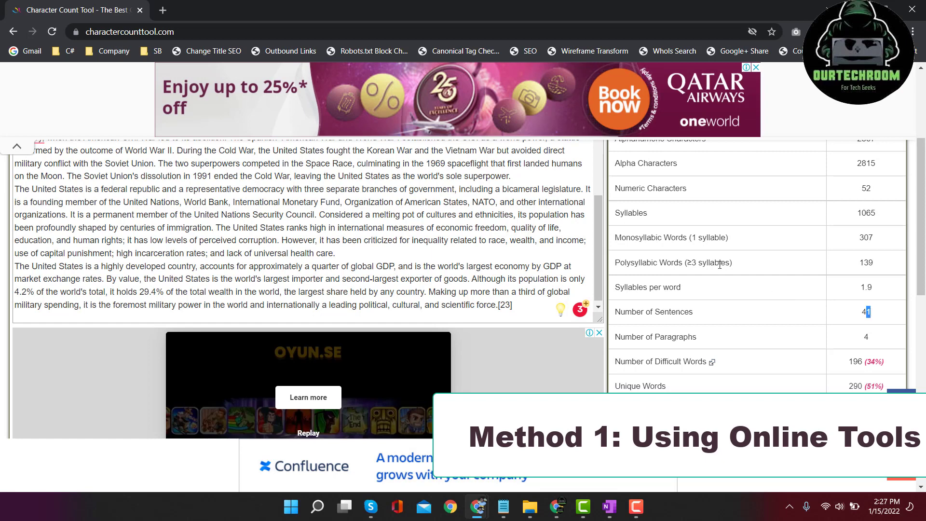
pyautogui.scroll(3)
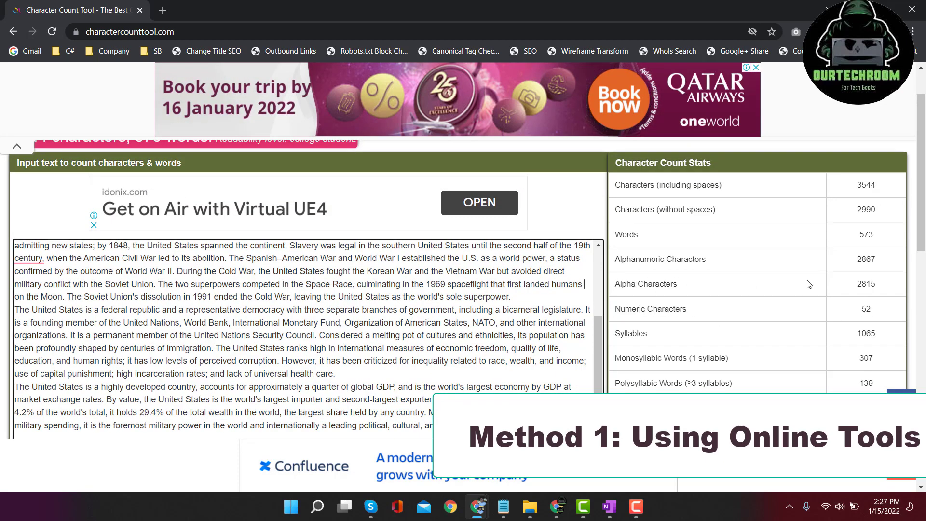
pyautogui.scroll(3)
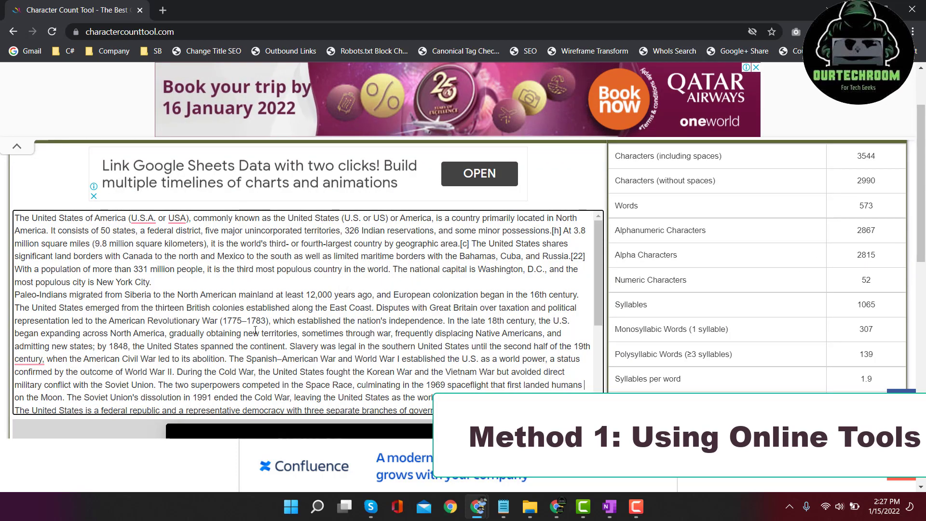
pyautogui.scroll(3)
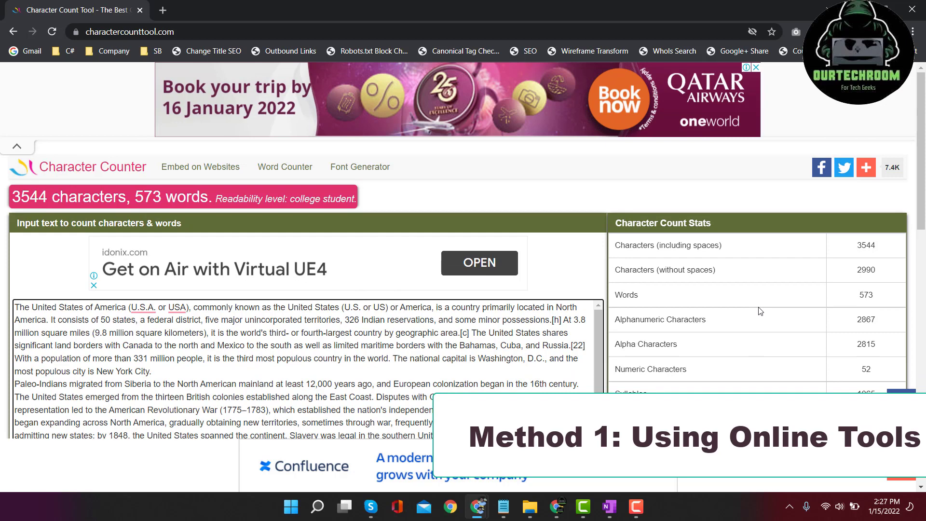
pyautogui.click(607, 507)
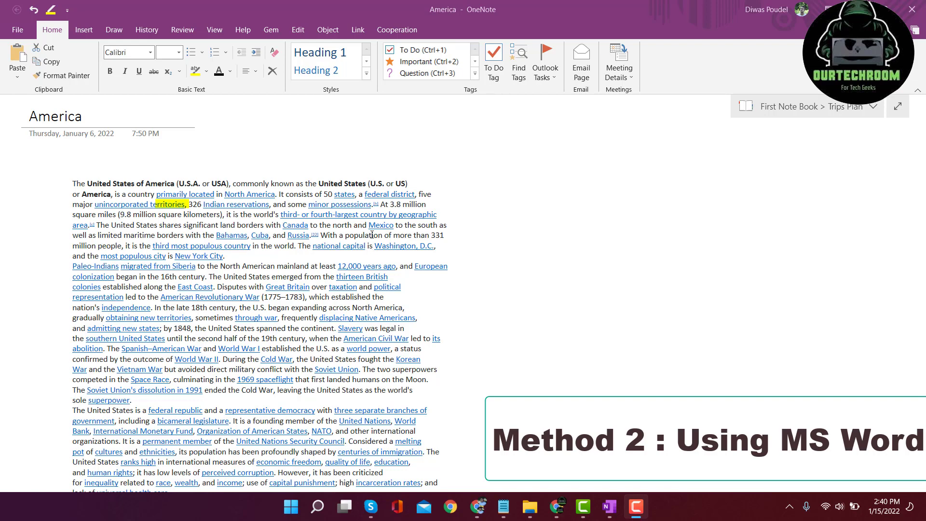
pyautogui.moveTo(353, 248)
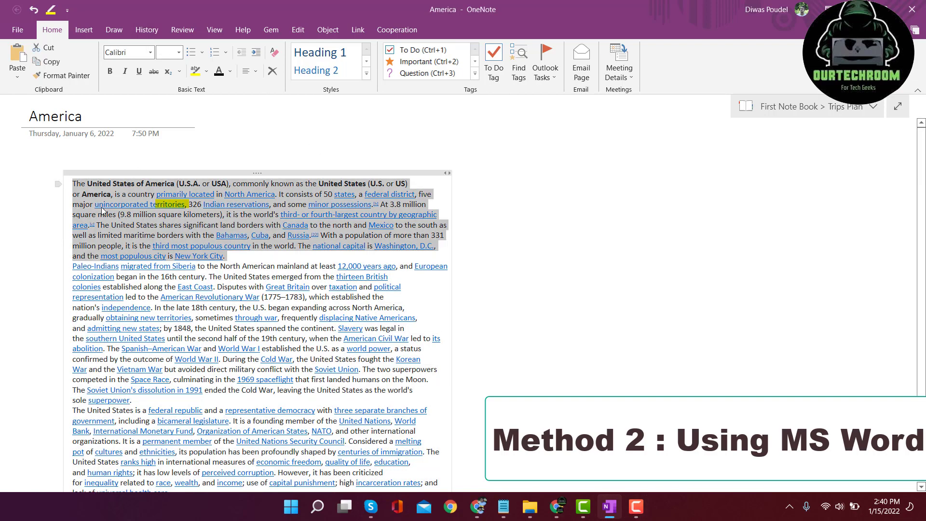
# - Scroll through the America page while its text is selected for copying into Word
pyautogui.scroll(-3)
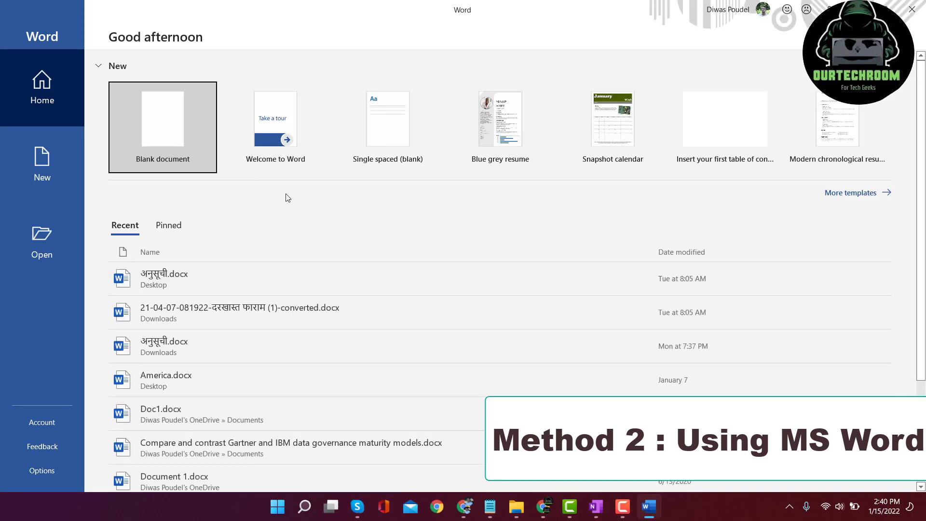
# - Paste the America text into a new blank Word document and bring up its Word Count statistics
pyautogui.click(162, 127)
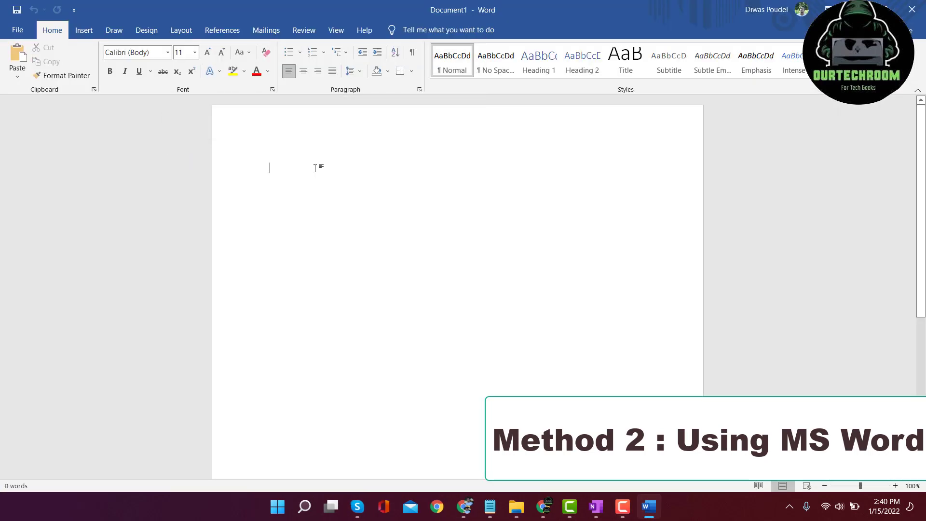
pyautogui.rightClick(316, 168)
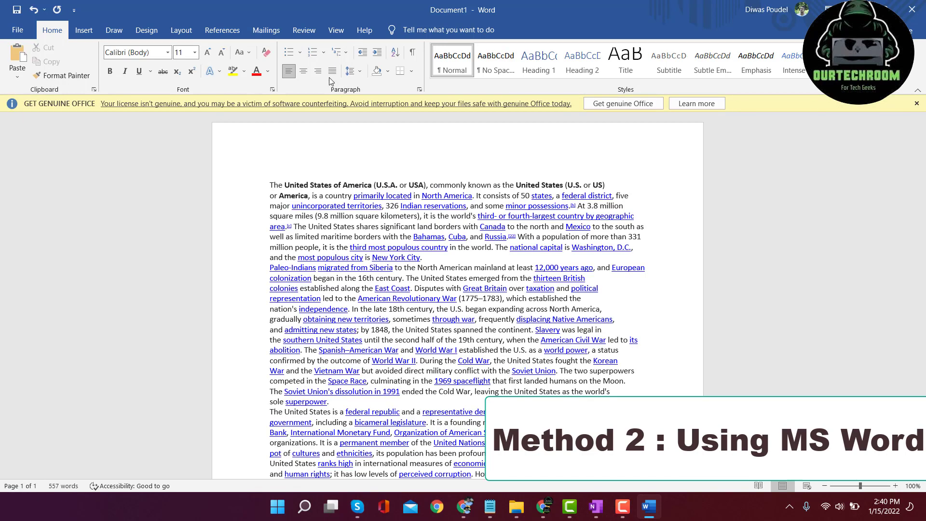
pyautogui.click(919, 103)
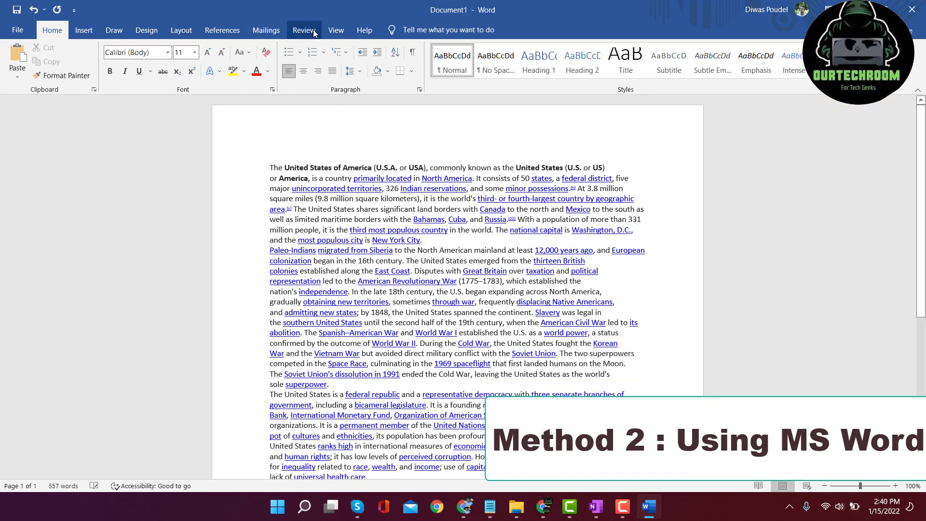
pyautogui.click(304, 30)
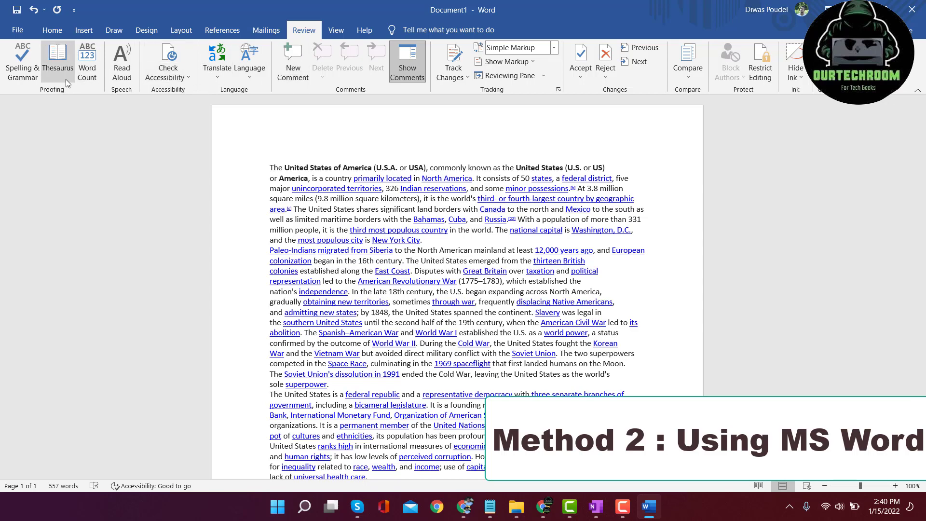
pyautogui.click(87, 62)
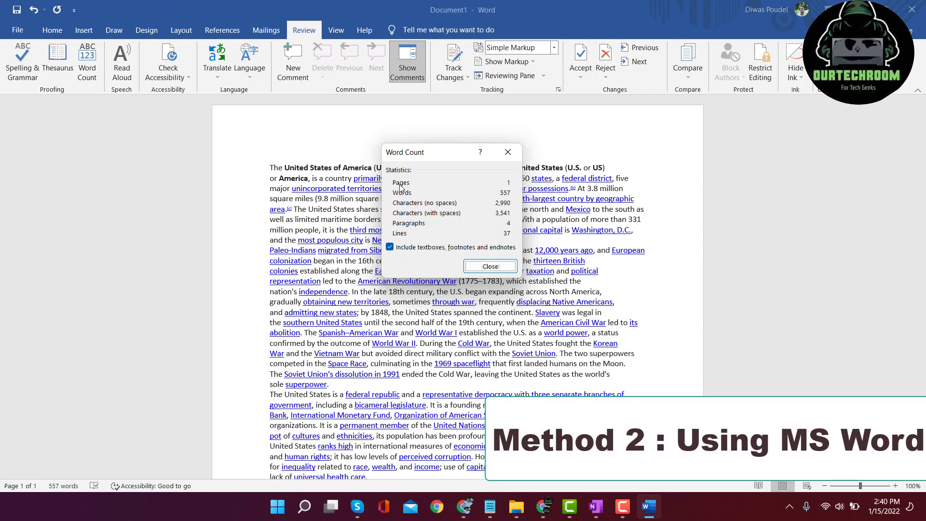
pyautogui.moveTo(645, 285)
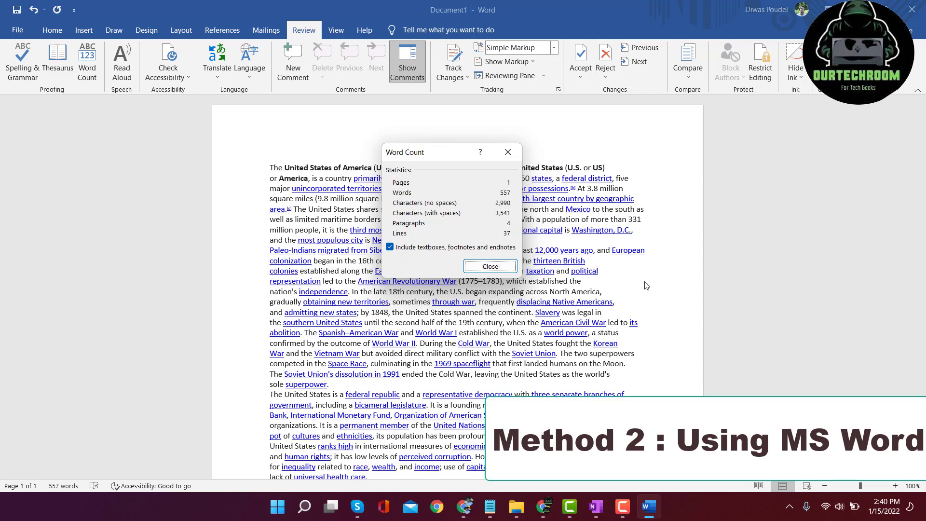
pyautogui.moveTo(745, 139)
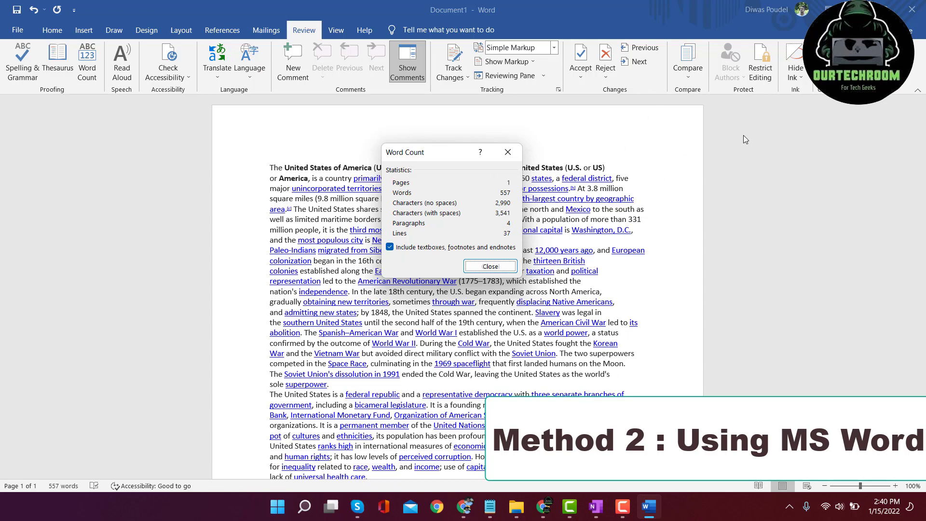
pyautogui.moveTo(427, 215)
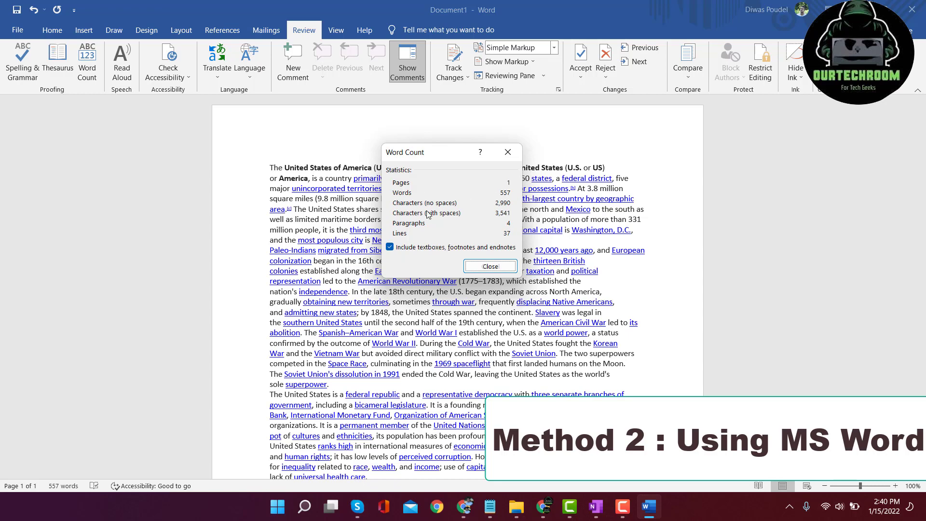
pyautogui.moveTo(502, 211)
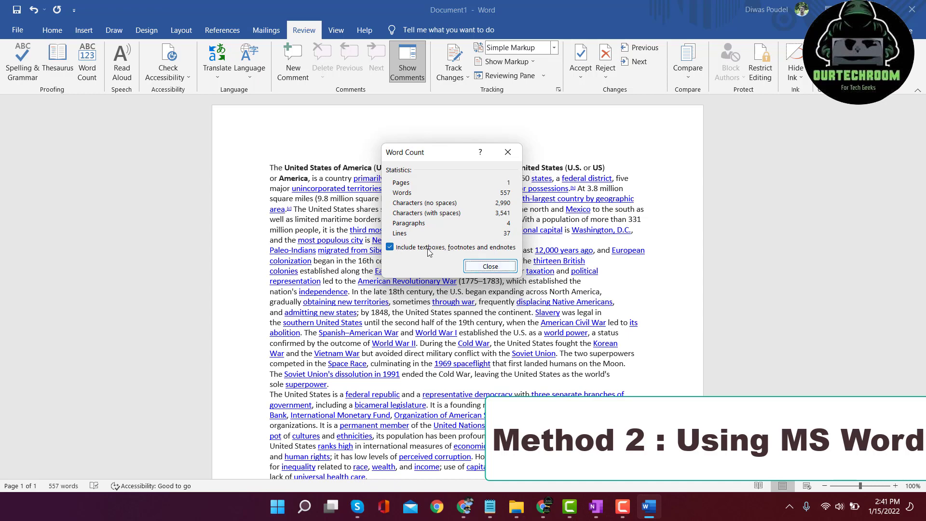
pyautogui.moveTo(511, 252)
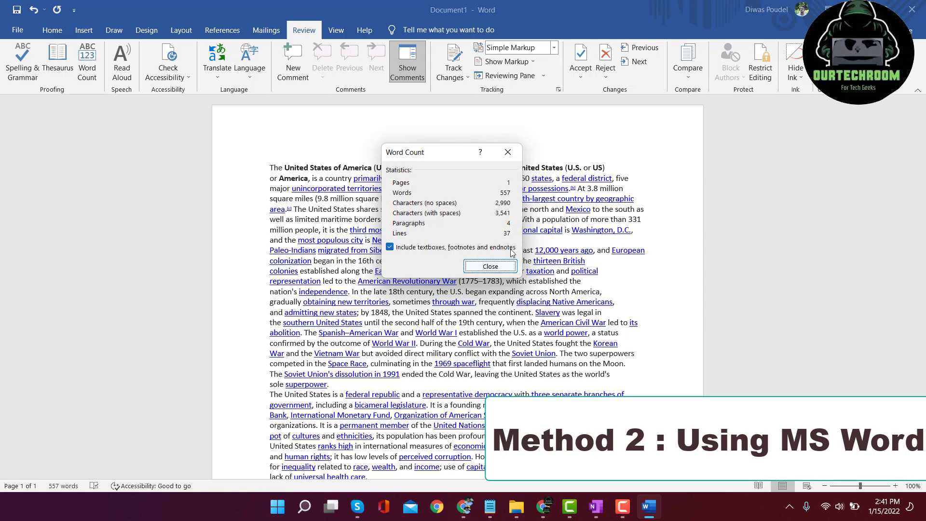
# - Toggle textboxes, footnotes and endnotes in the count (557 words, 3,541 characters), close it and return to OneNote
pyautogui.click(390, 246)
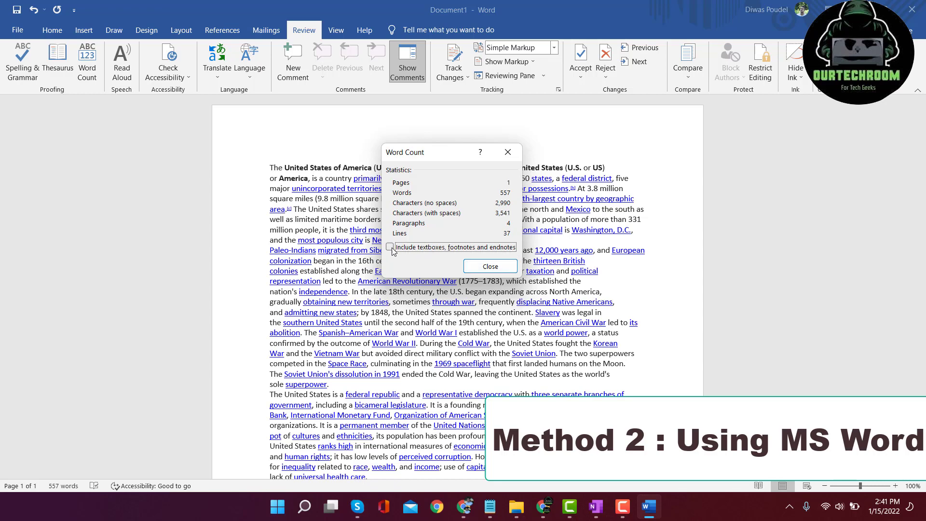
pyautogui.click(389, 246)
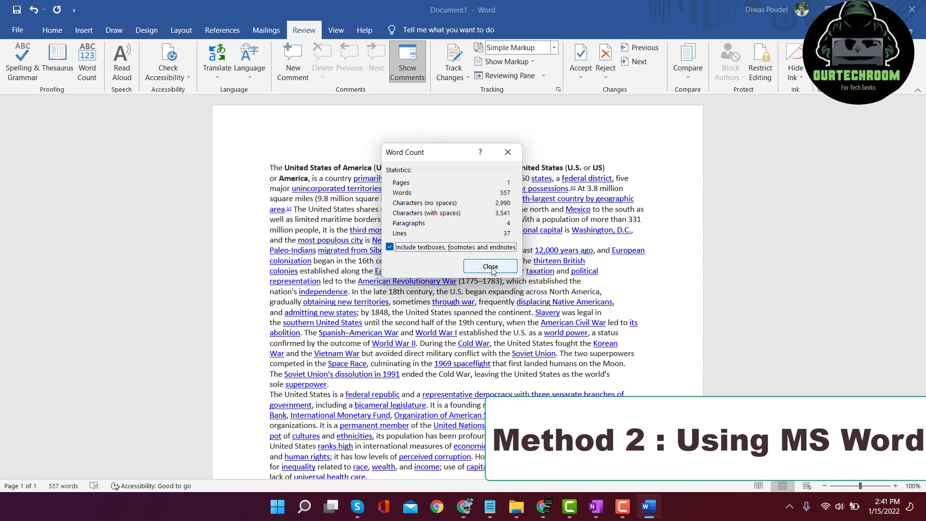
pyautogui.click(490, 267)
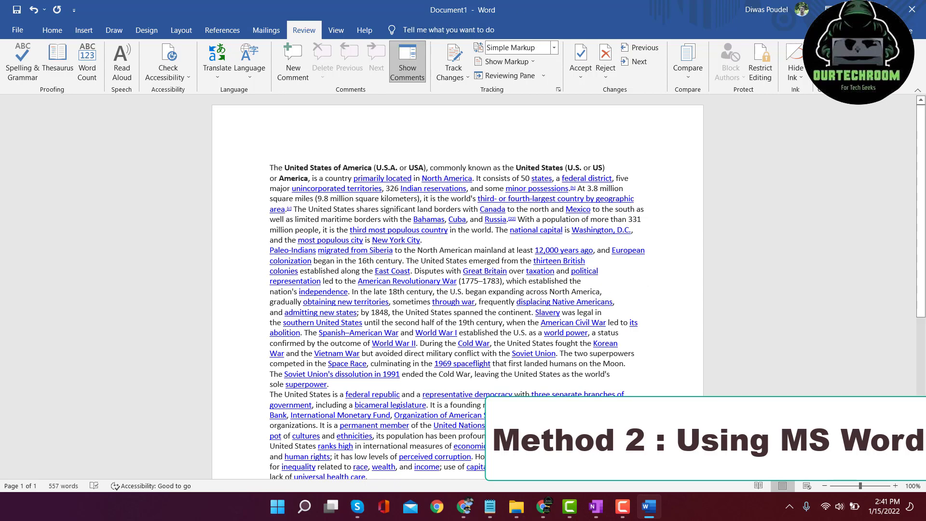
pyautogui.click(595, 507)
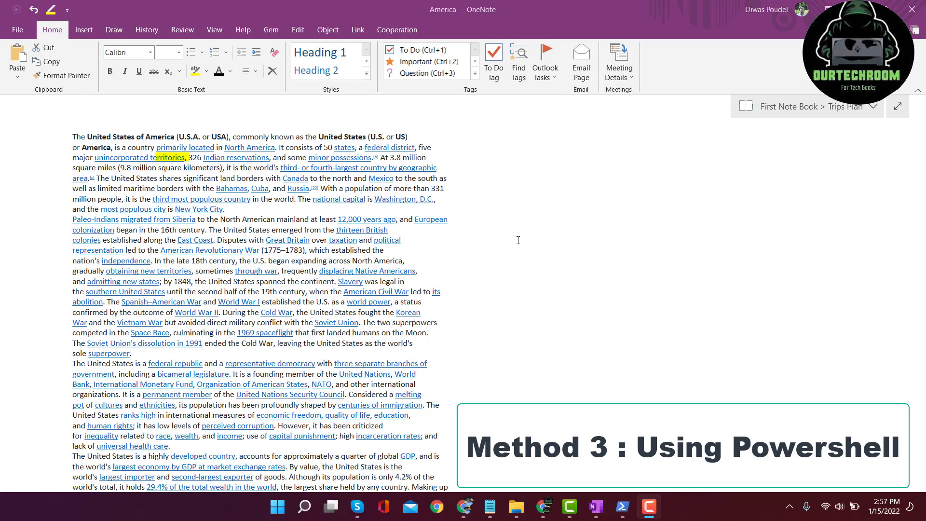
pyautogui.moveTo(497, 228)
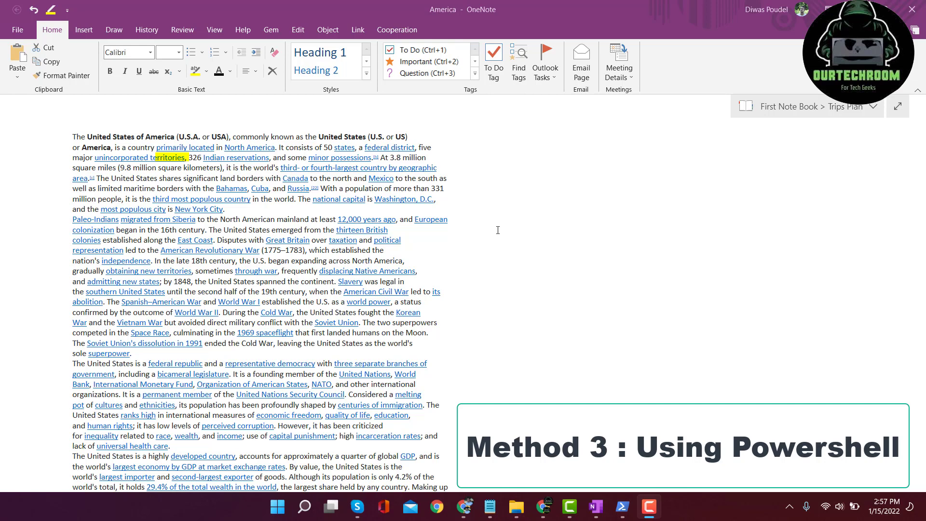
pyautogui.moveTo(503, 228)
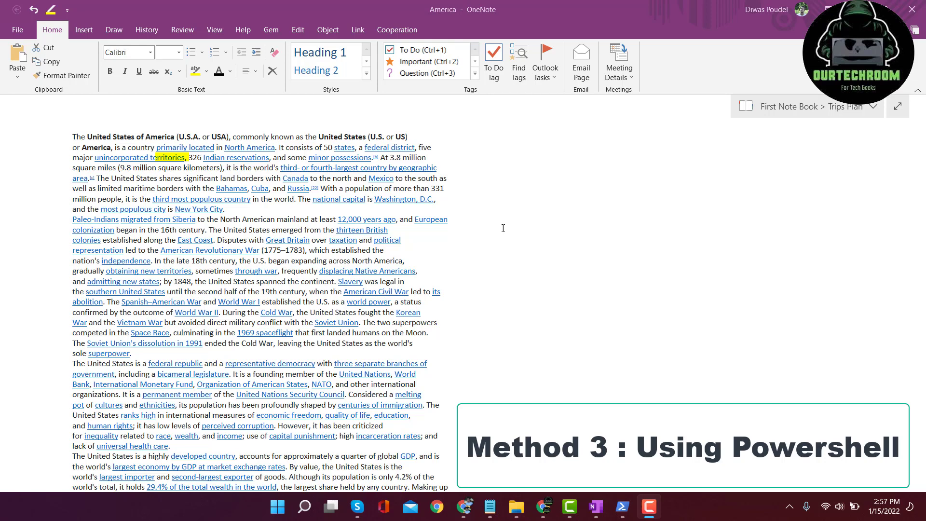
# - Find Windows PowerShell through Windows Search and launch it as administrator
pyautogui.click(304, 506)
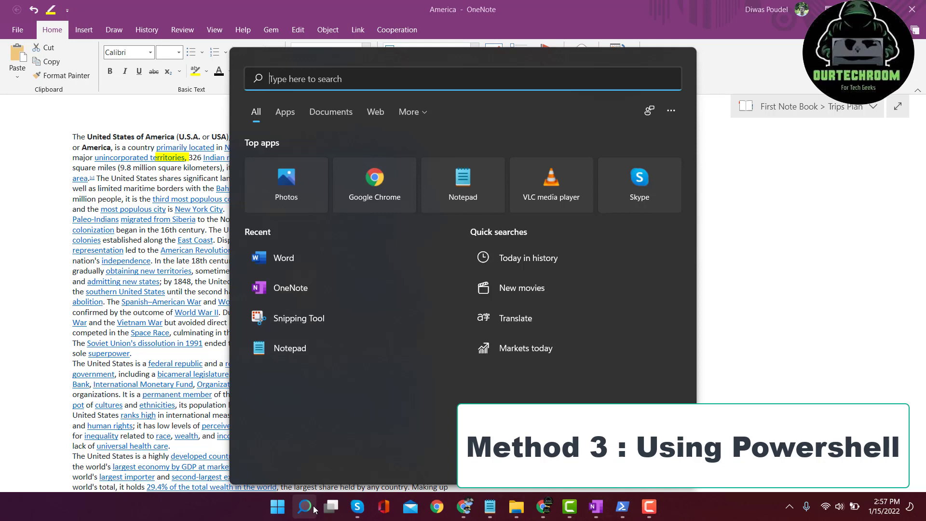
pyautogui.write('powers')
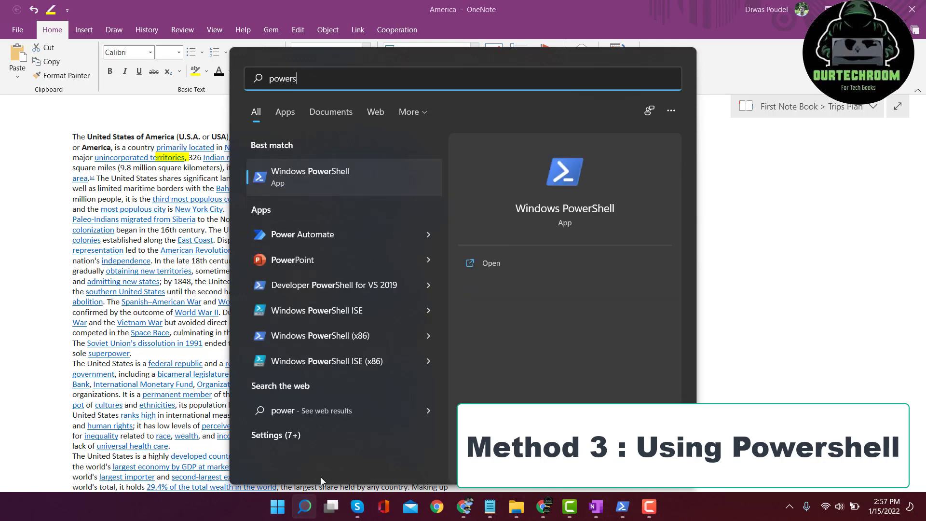
pyautogui.write('he')
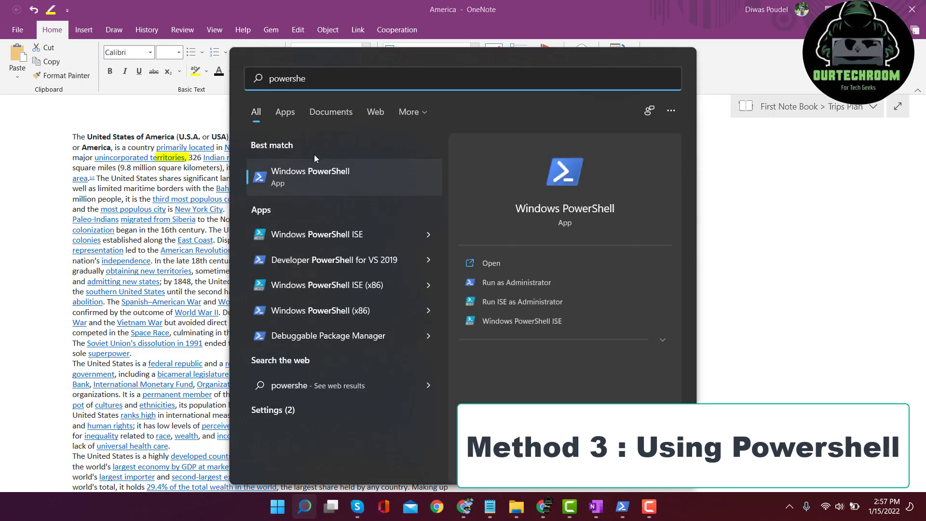
pyautogui.rightClick(309, 176)
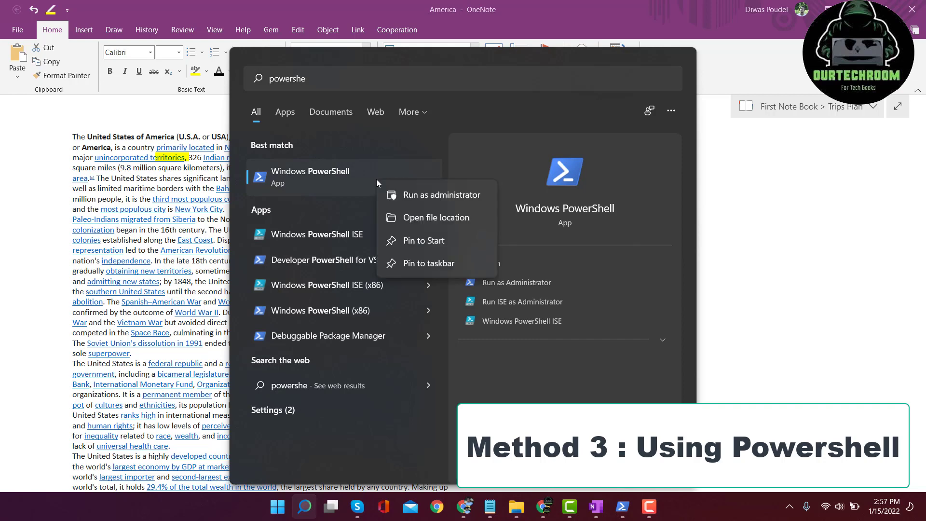
pyautogui.moveTo(427, 198)
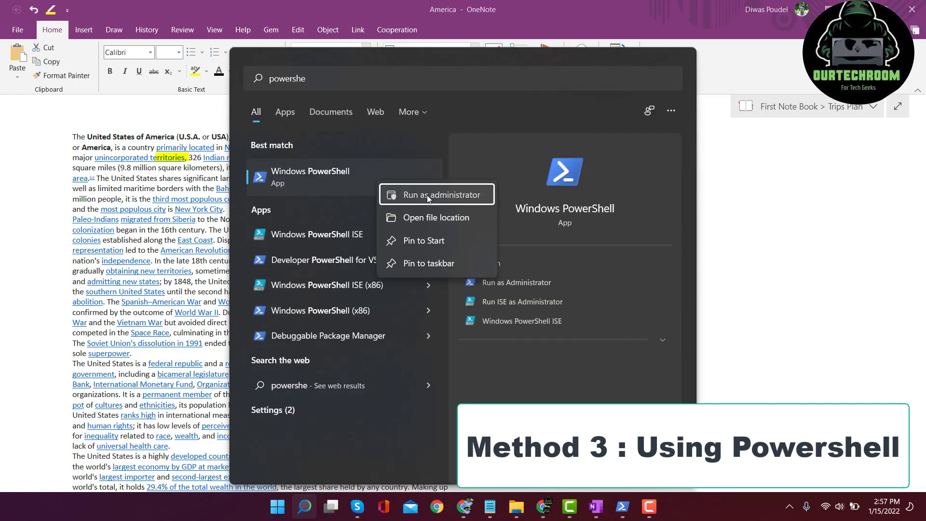
pyautogui.click(427, 195)
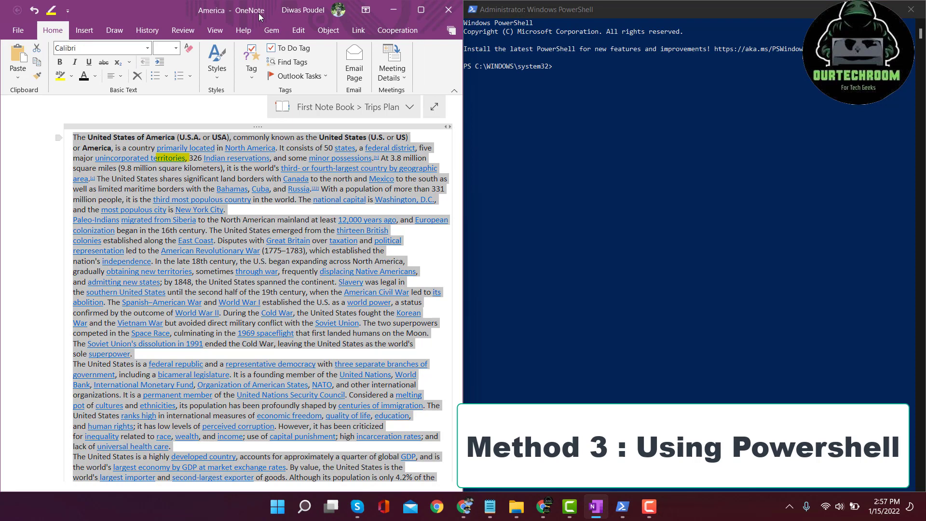
pyautogui.moveTo(595, 95)
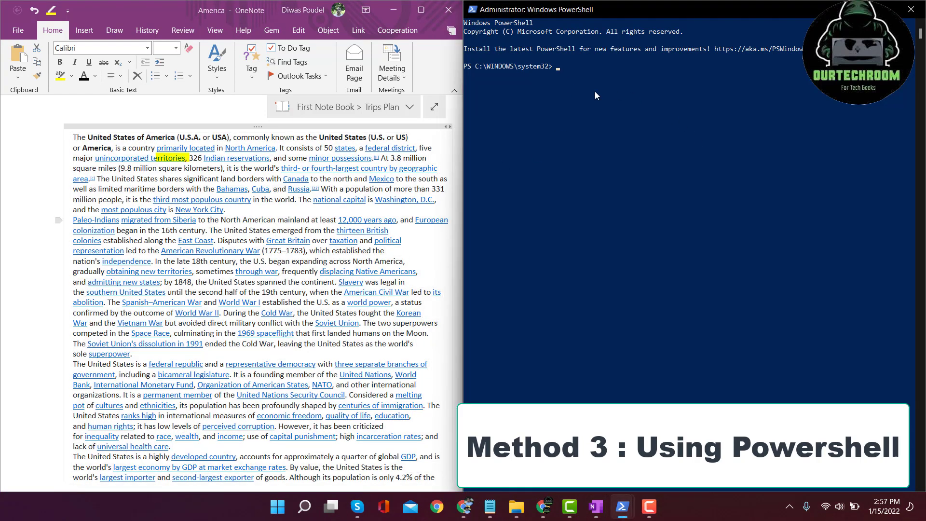
# - Enter get-clipboard;get-clipboard | measure-object -line -word -character at the PowerShell prompt
pyautogui.write('get-cl')
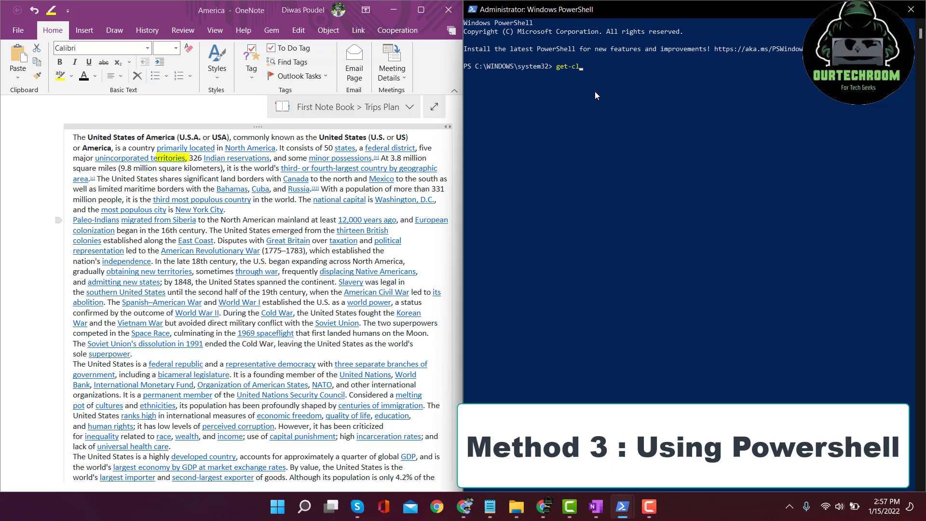
pyautogui.write('ipboard;')
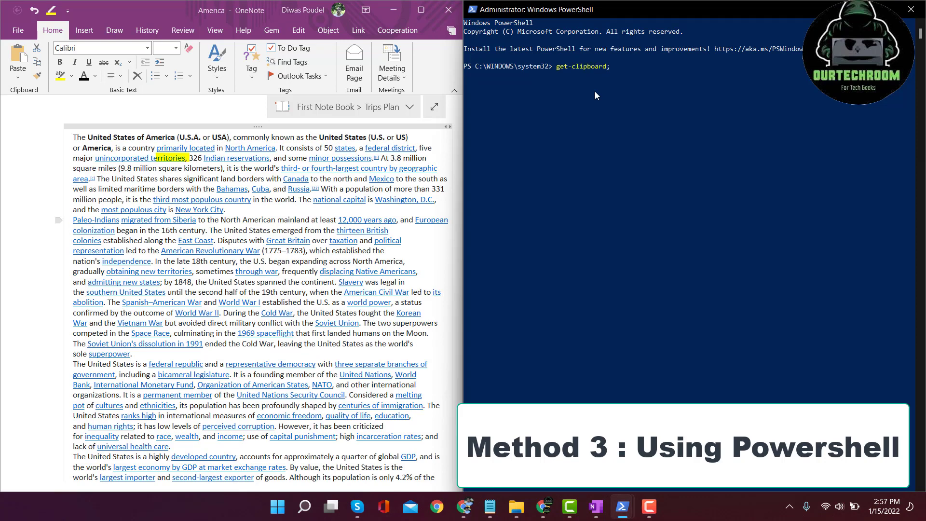
pyautogui.write('get-')
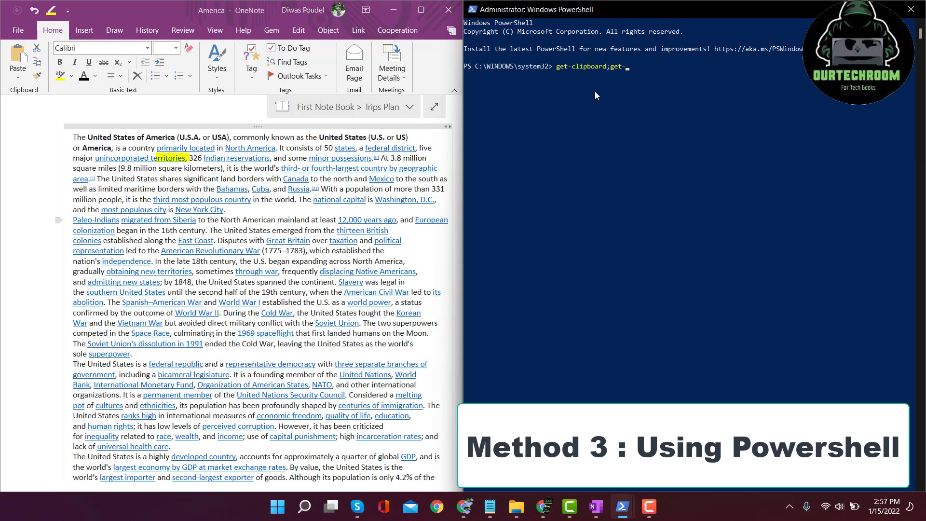
pyautogui.write('clipboard |')
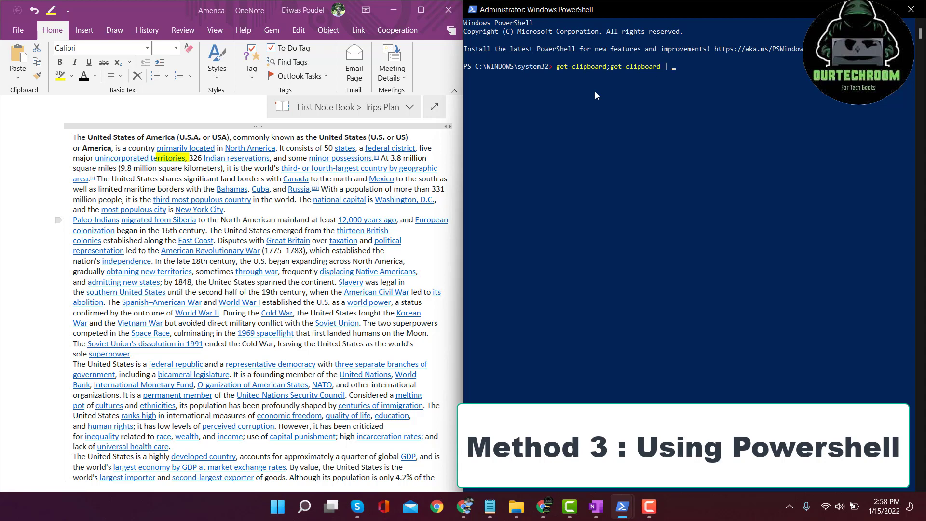
pyautogui.write('measure-')
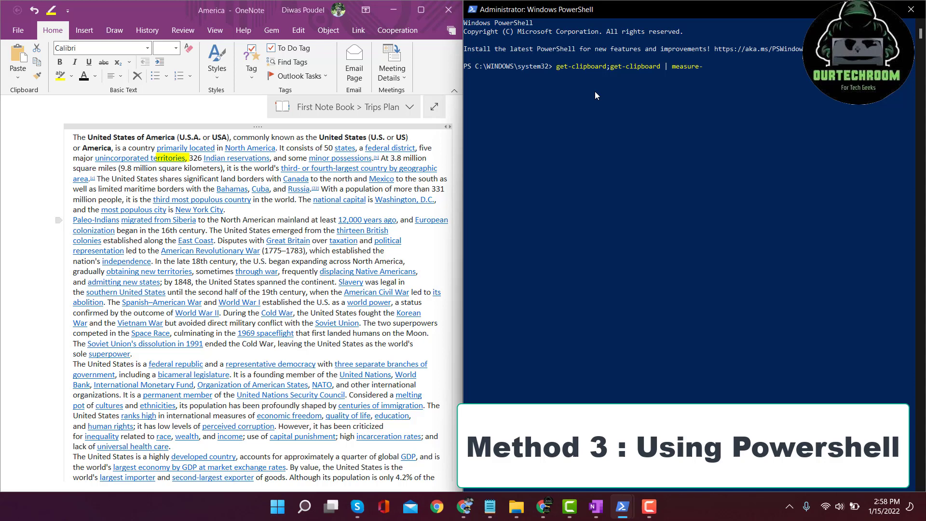
pyautogui.write('object')
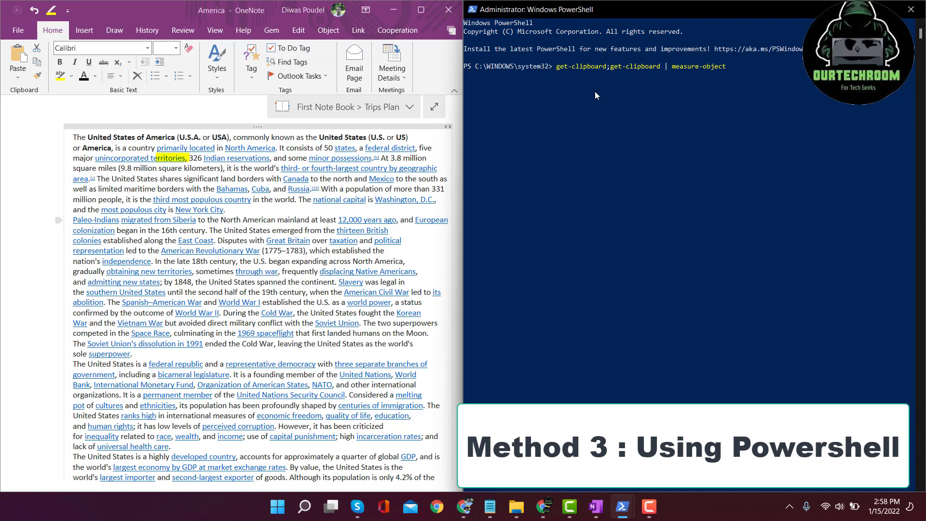
pyautogui.write('-lin')
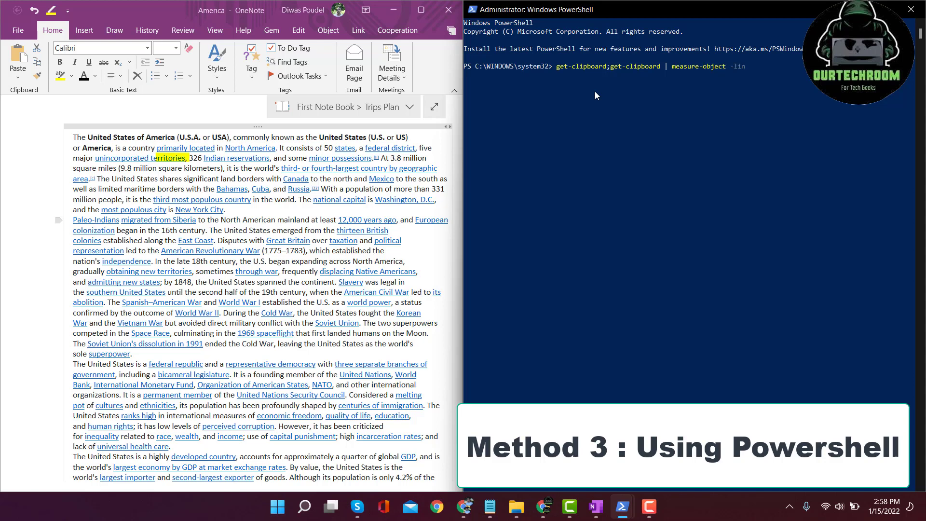
pyautogui.write('e -wore')
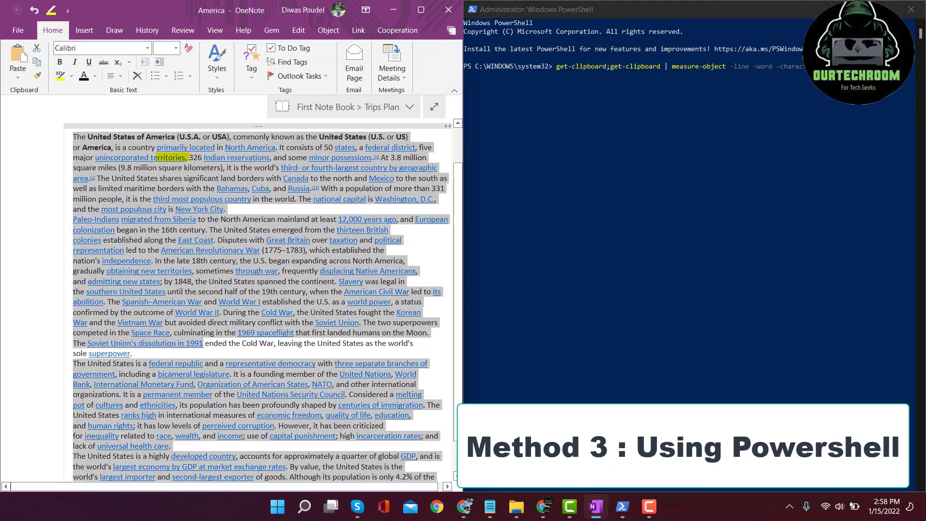
# - Run the measure-object command, reporting 4 lines, 555 words and 3541 characters for the America text
pyautogui.scroll(-3)
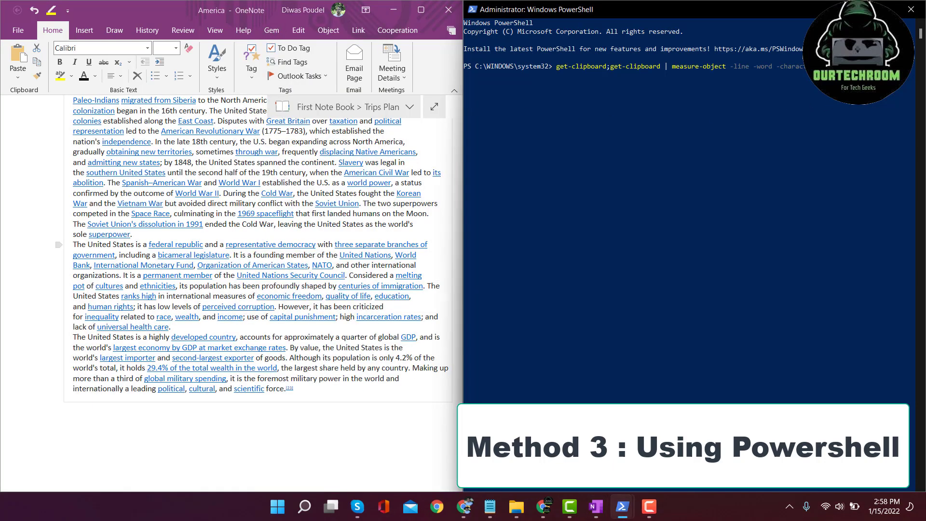
pyautogui.press('Return')
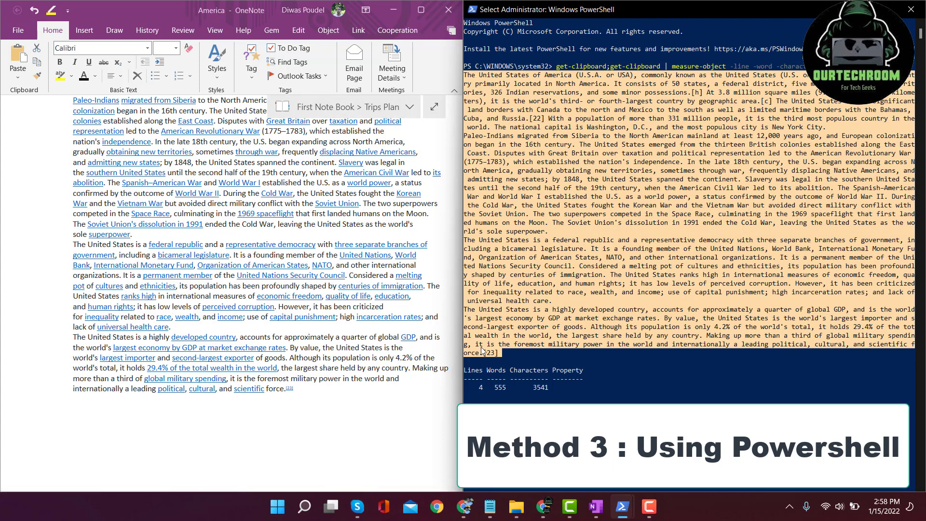
pyautogui.moveTo(478, 383)
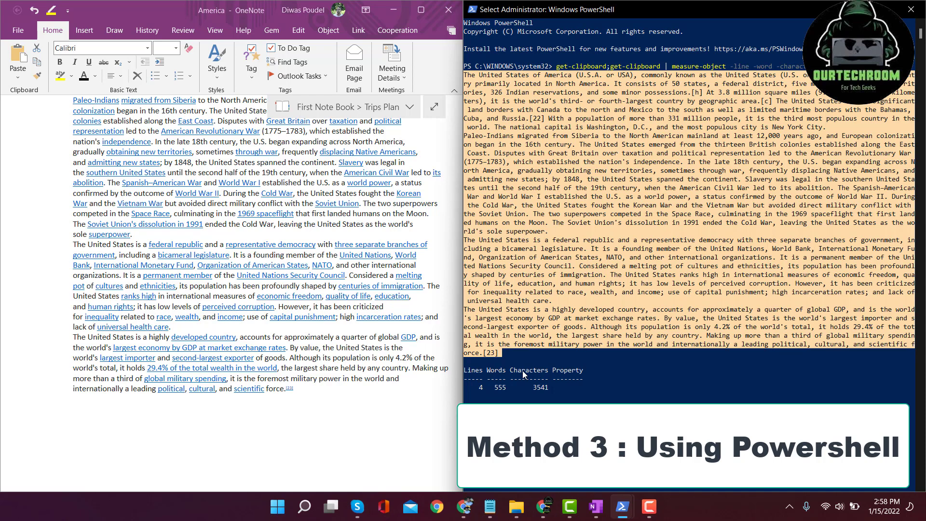
pyautogui.moveTo(638, 367)
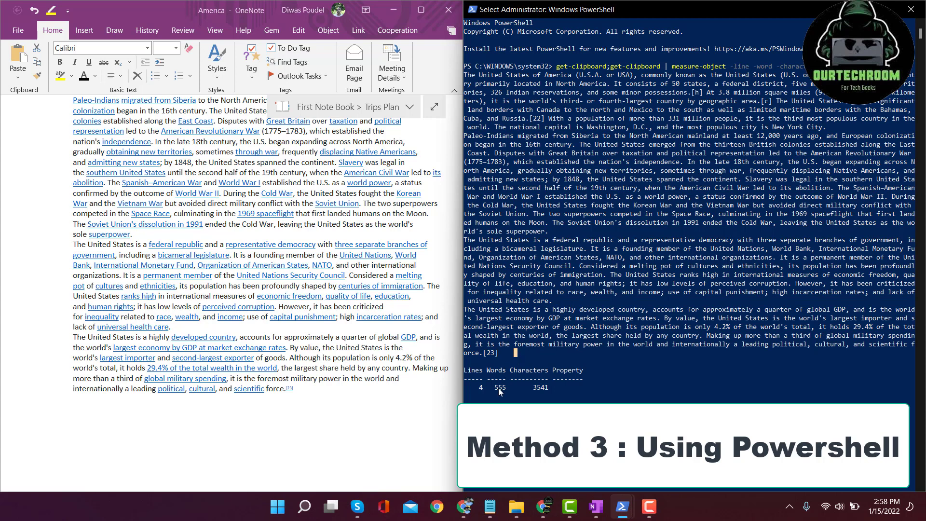
pyautogui.moveTo(537, 392)
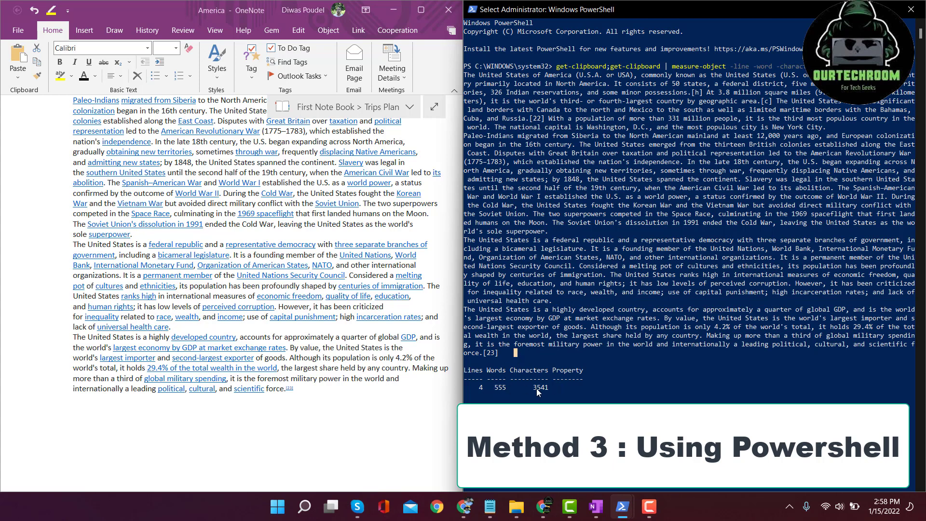
pyautogui.moveTo(601, 120)
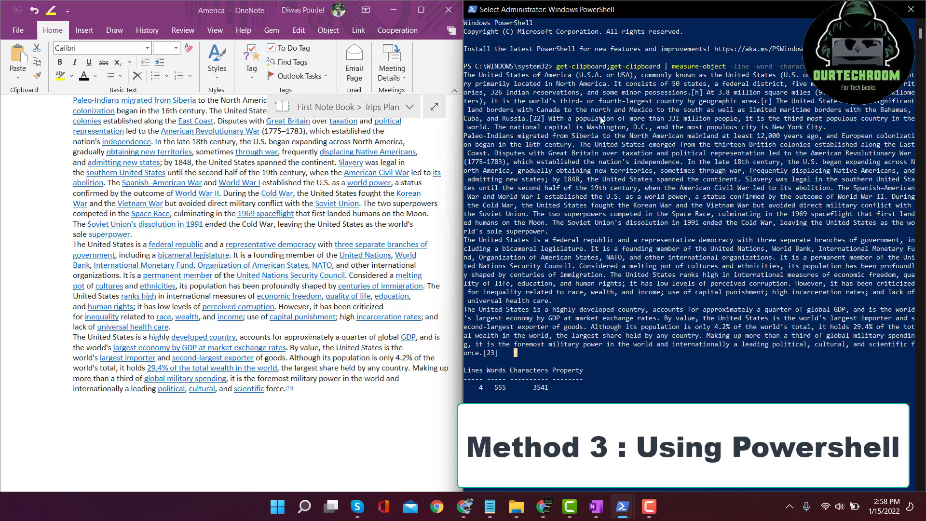
# - Show the Gem ribbon tab in OneNote, then switch to the browser with the Gem for OneNote website
pyautogui.click(270, 30)
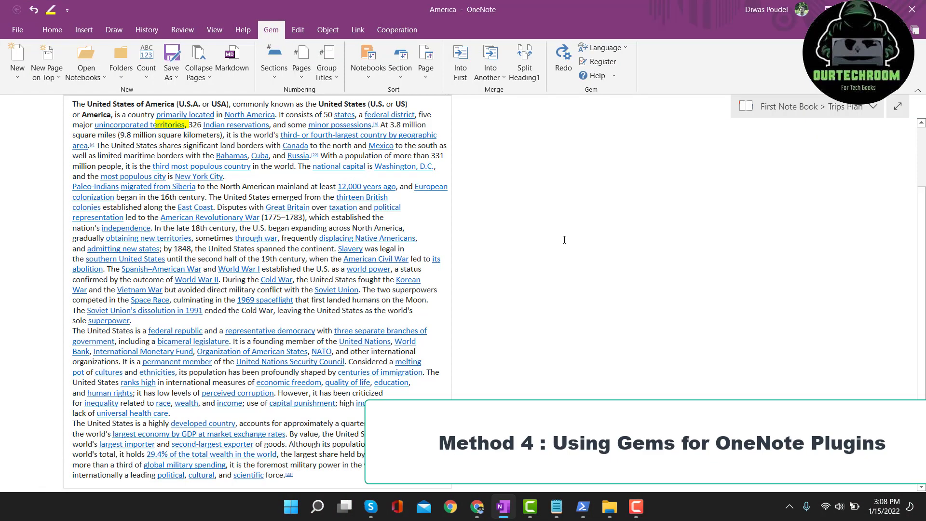
pyautogui.moveTo(488, 256)
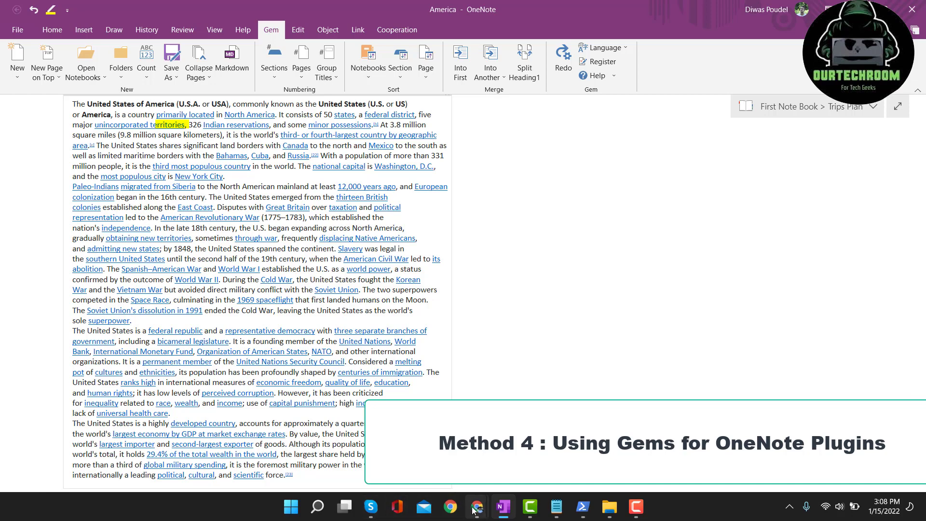
pyautogui.click(477, 506)
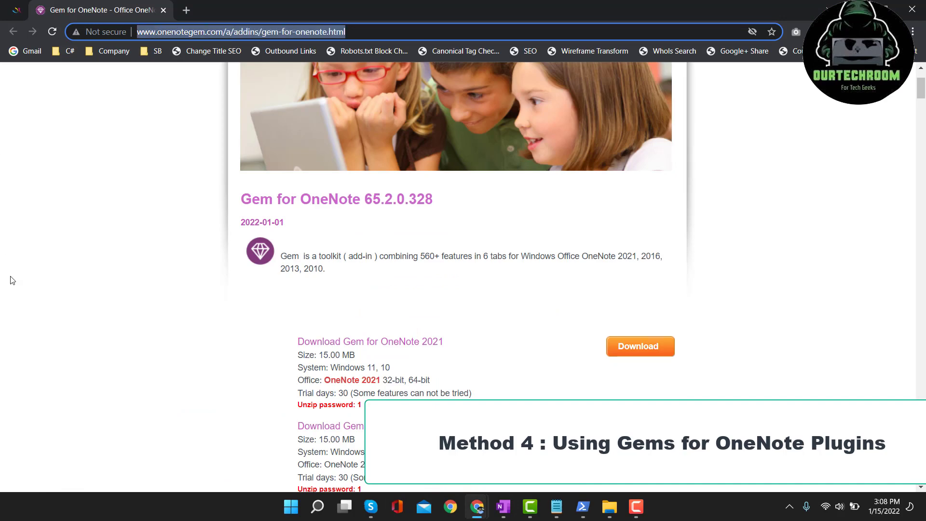
# - Browse the Gem for OneNote page's download options and download the NoteGem2021 zip
pyautogui.scroll(3)
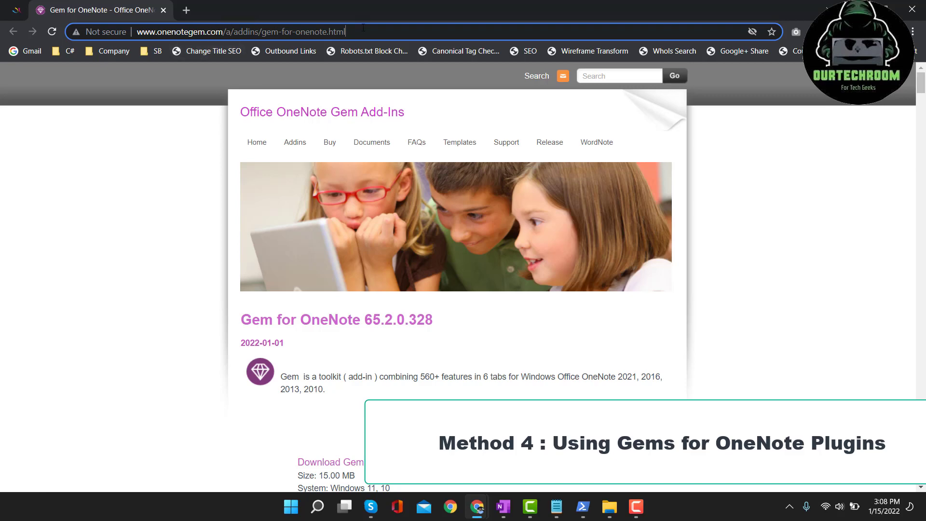
pyautogui.scroll(-3)
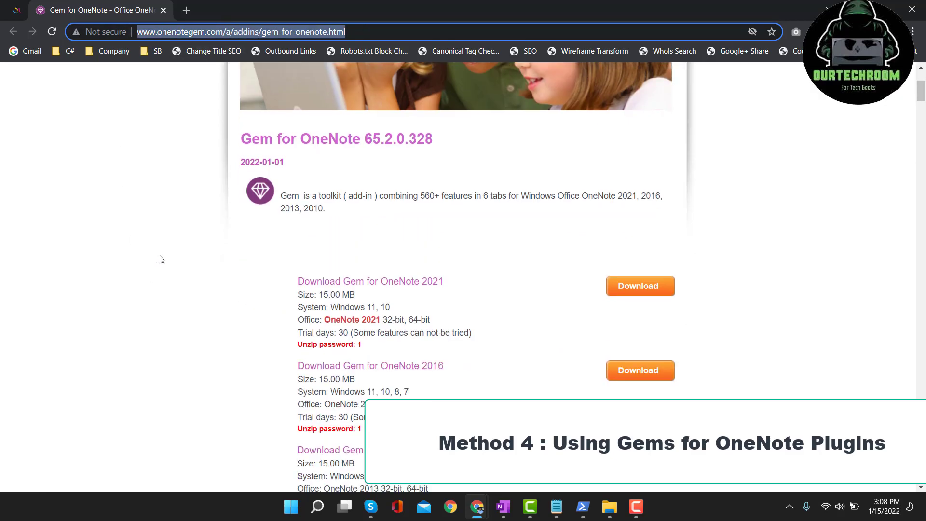
pyautogui.scroll(-3)
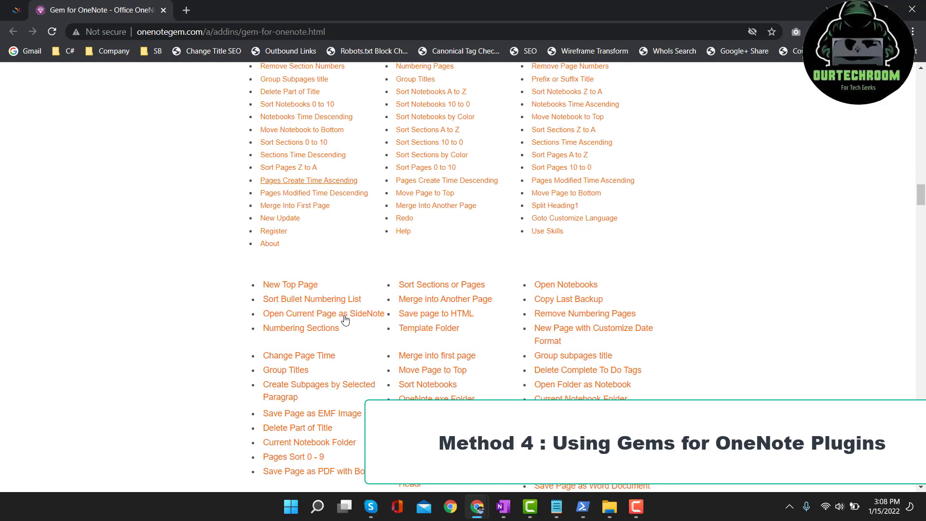
pyautogui.scroll(3)
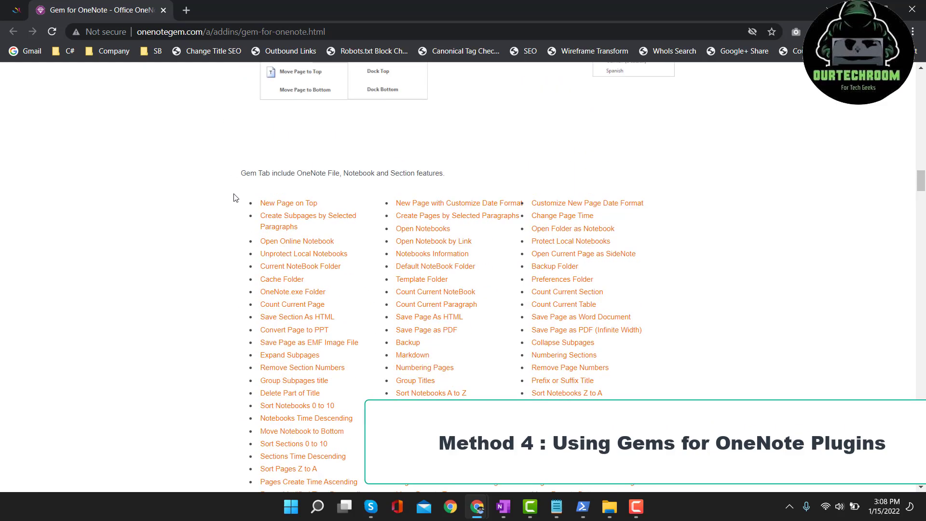
pyautogui.scroll(3)
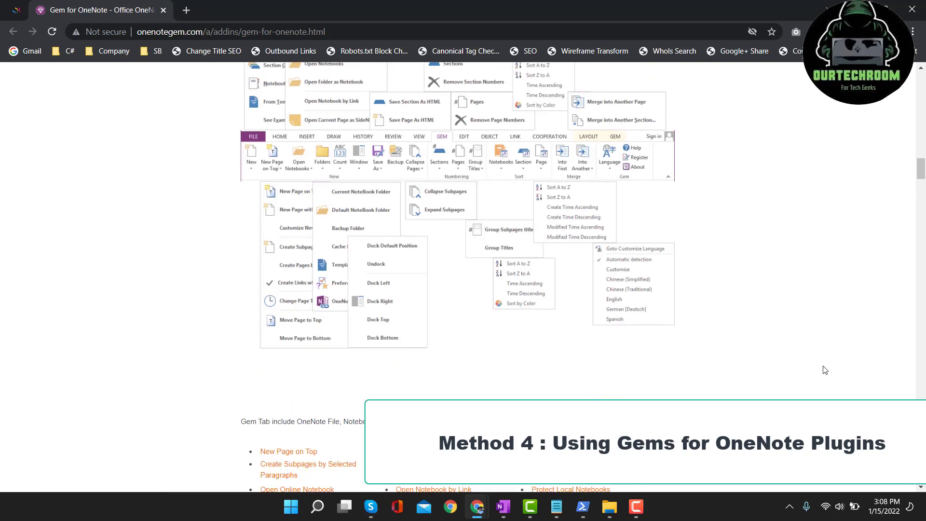
pyautogui.scroll(3)
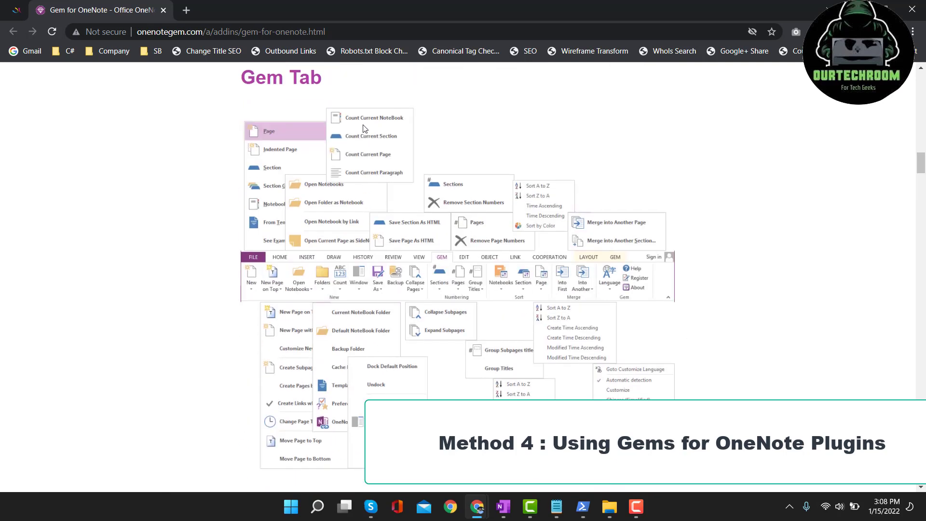
pyautogui.moveTo(375, 180)
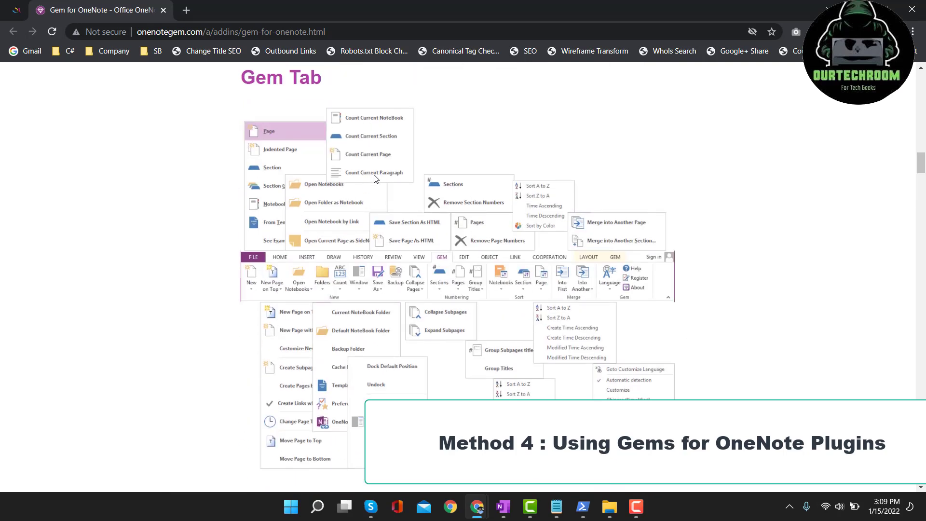
pyautogui.scroll(3)
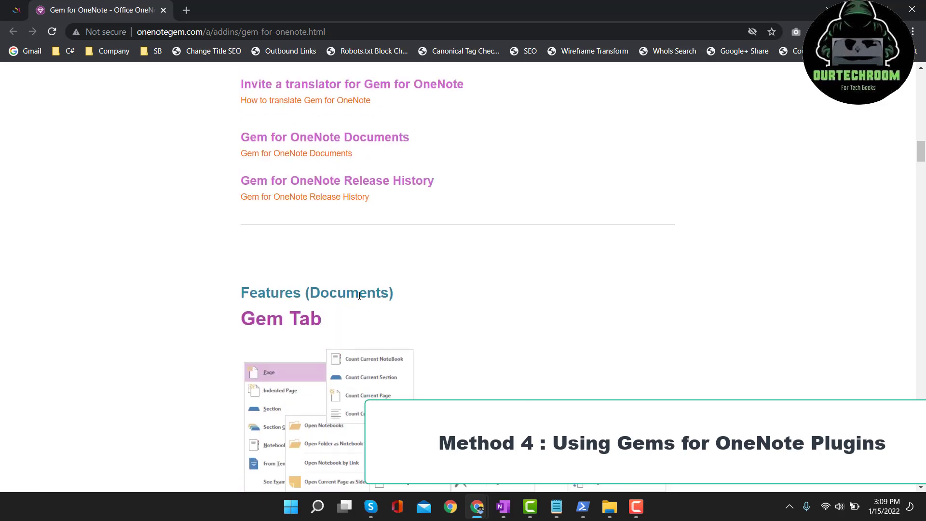
pyautogui.scroll(3)
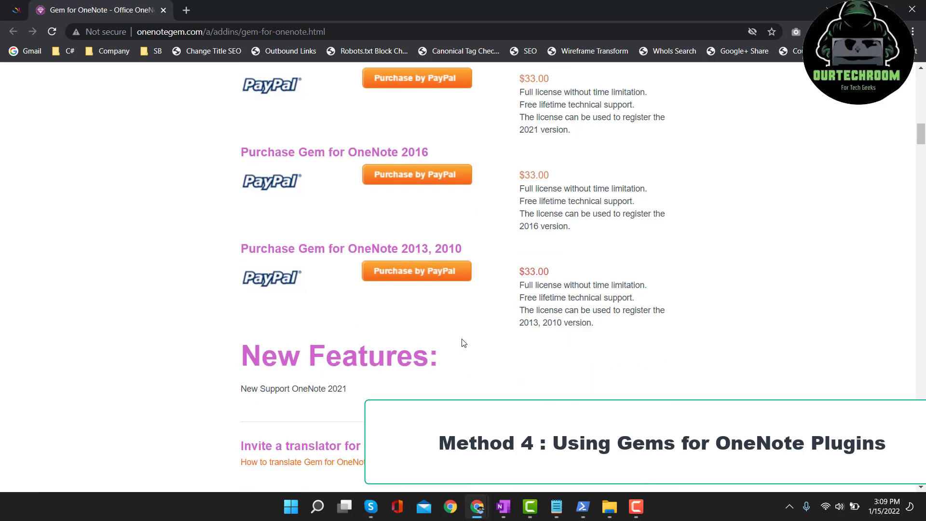
pyautogui.scroll(3)
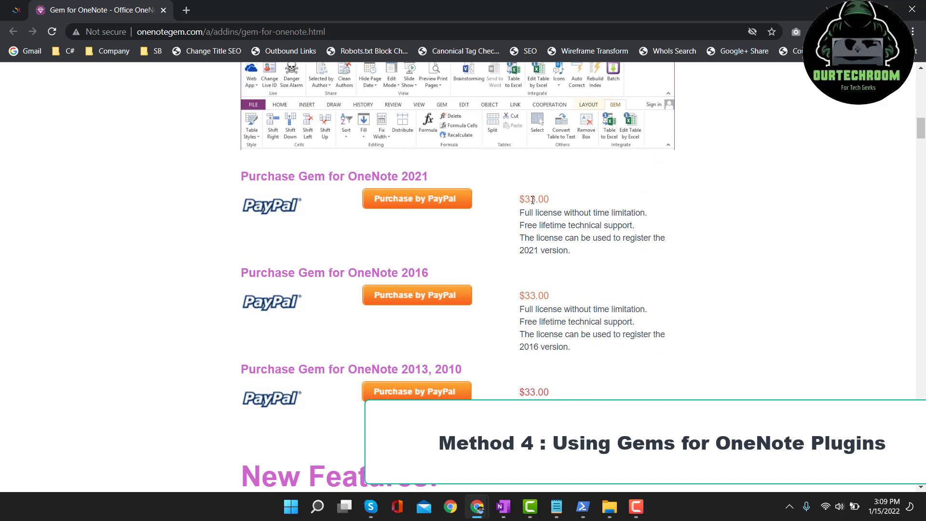
pyautogui.doubleClick(534, 199)
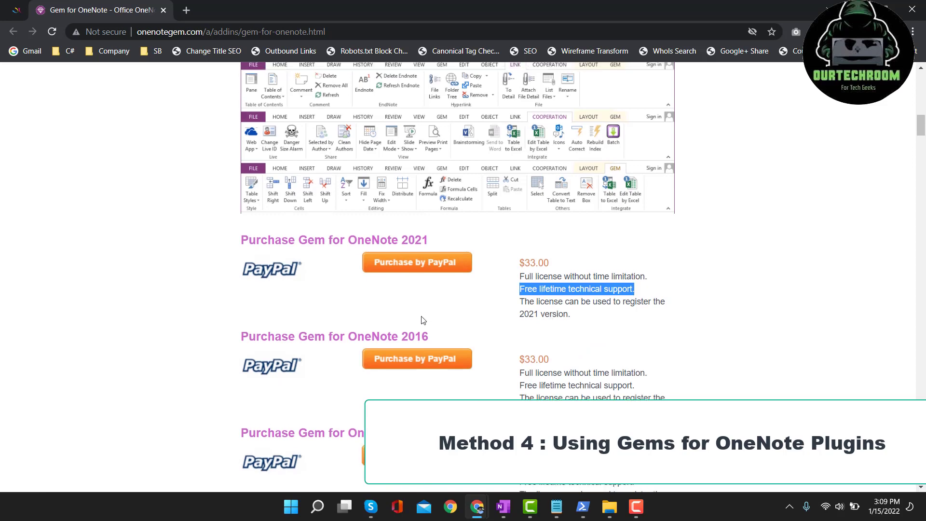
pyautogui.scroll(3)
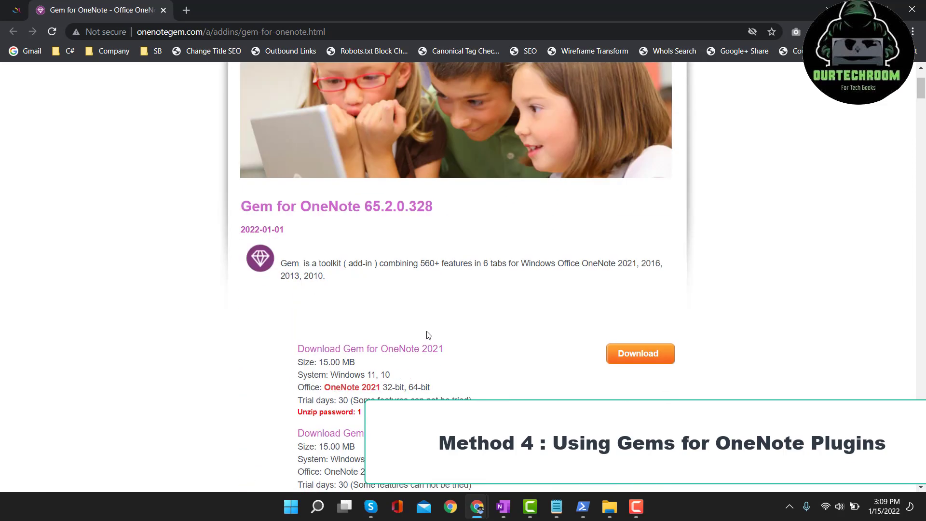
pyautogui.click(640, 353)
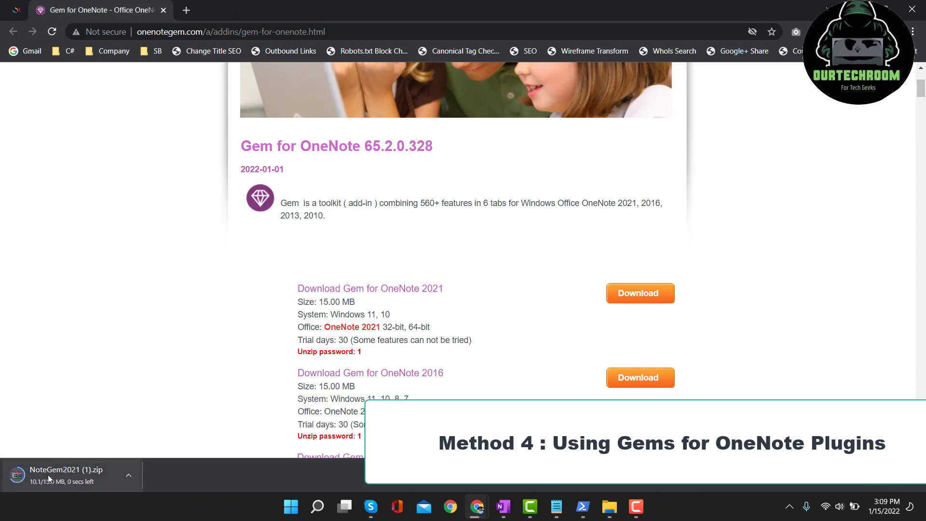
# - Show the downloaded NoteGem2021 (1).zip archive in the Downloads folder
pyautogui.click(128, 474)
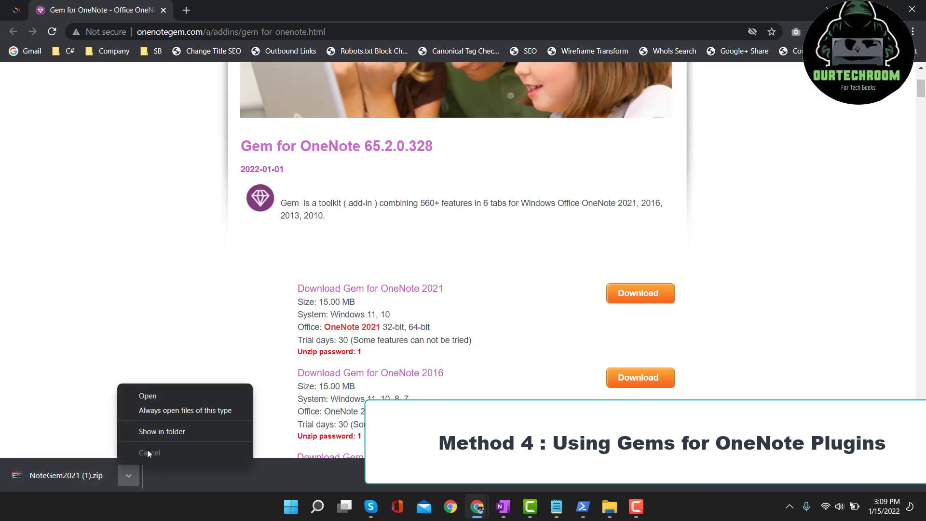
pyautogui.click(162, 431)
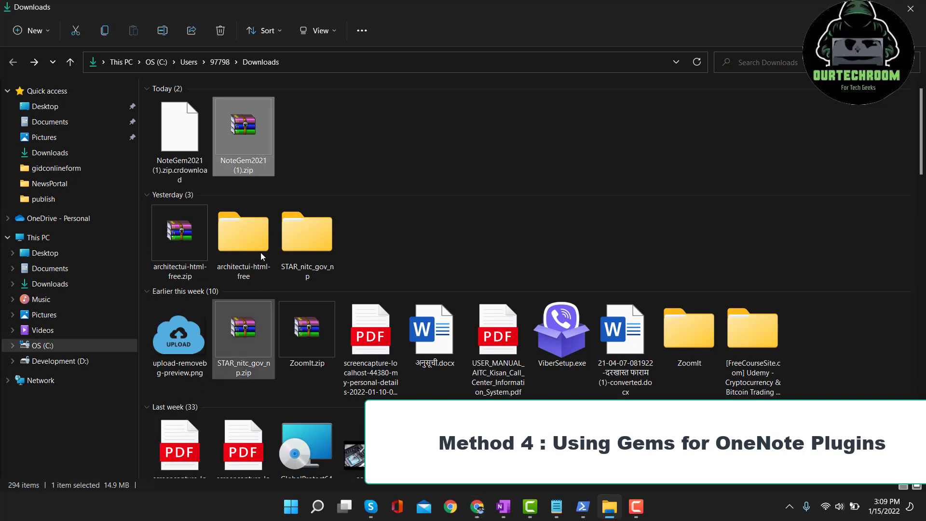
# - Extract the NoteGem2021 (1).zip archive into the proposed folder and enter it
pyautogui.rightClick(243, 136)
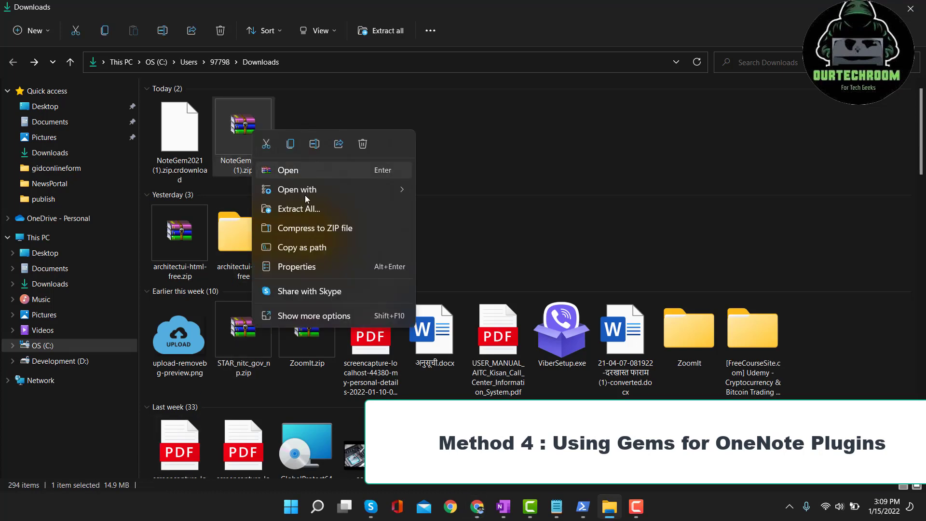
pyautogui.click(299, 209)
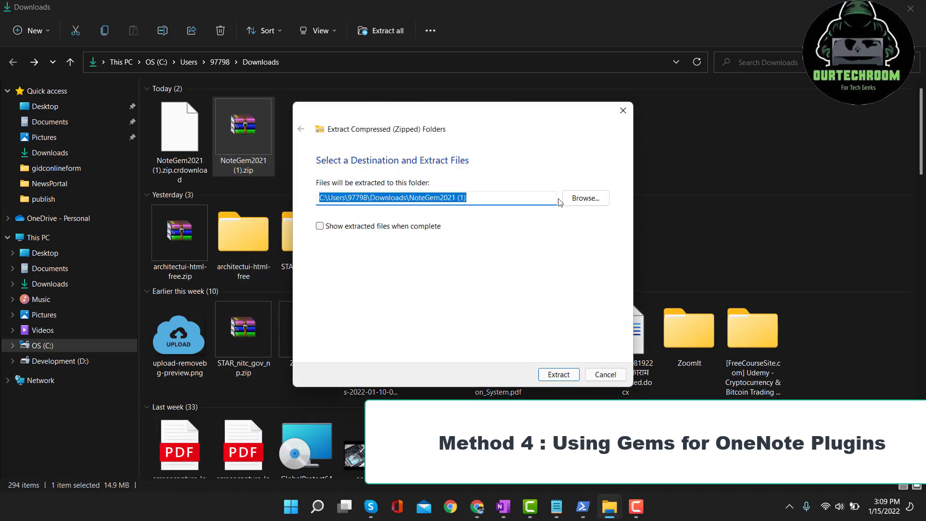
pyautogui.click(558, 374)
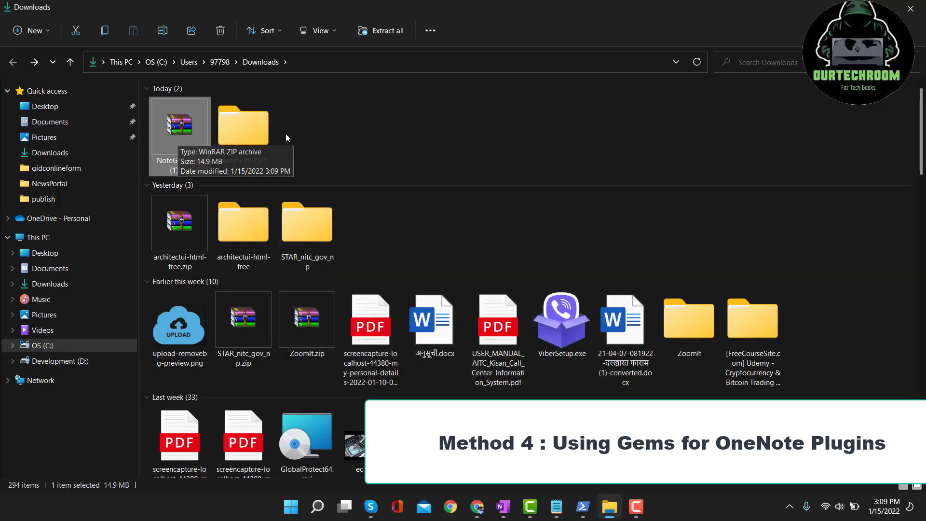
pyautogui.doubleClick(243, 124)
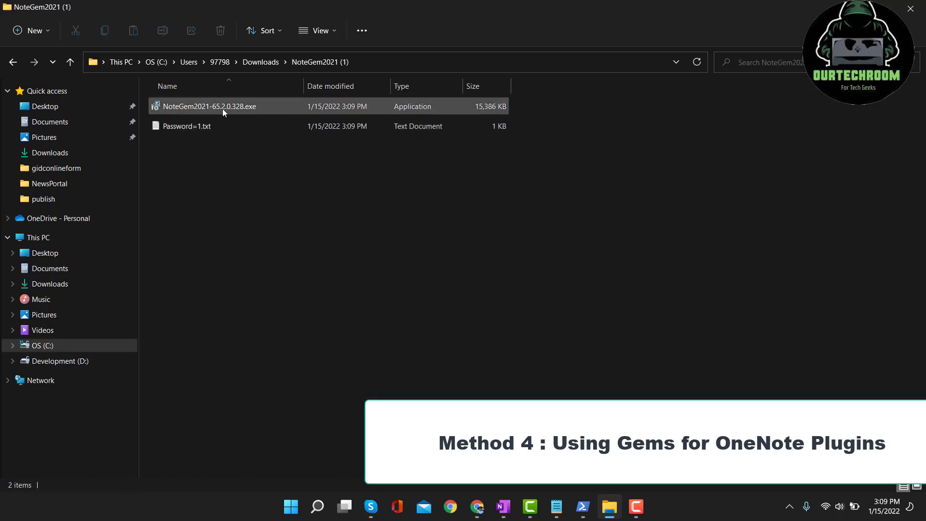
# - Launch the Gem installer and reveal More info on the SmartScreen warning
pyautogui.click(208, 106)
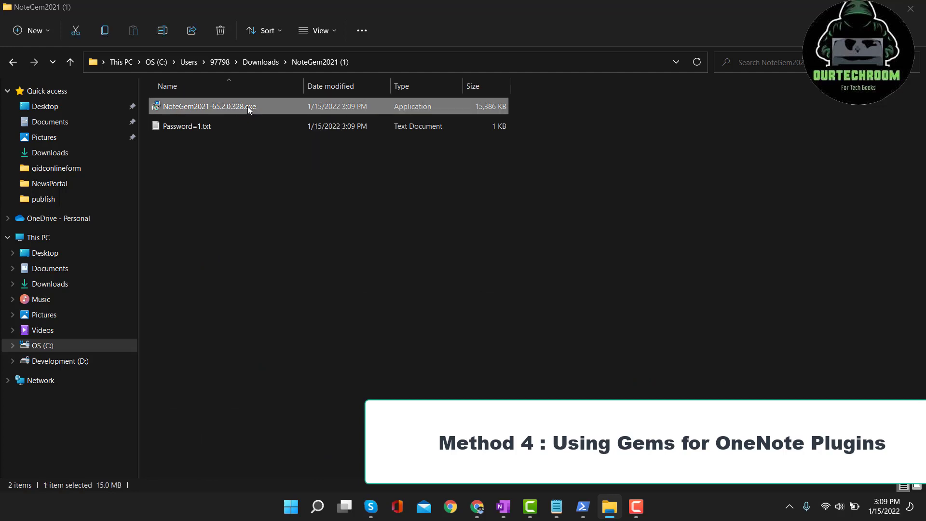
pyautogui.doubleClick(206, 107)
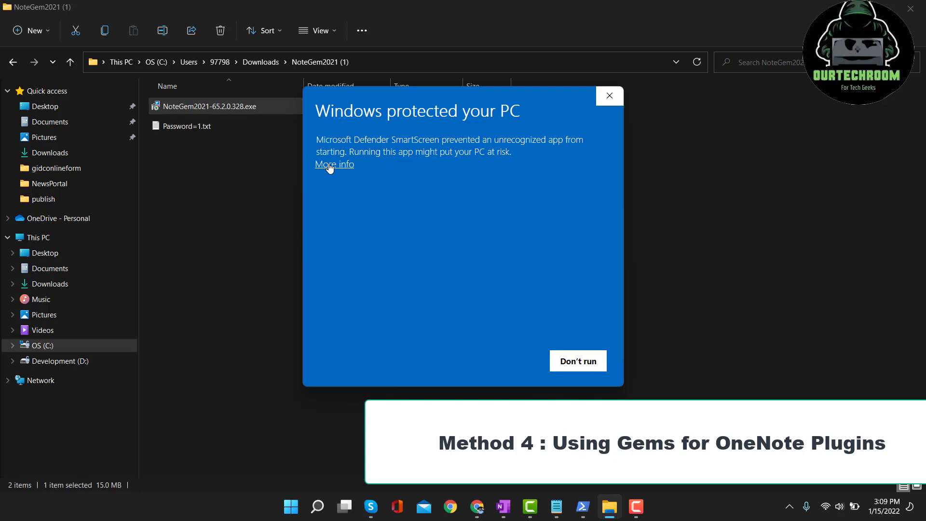
pyautogui.click(335, 164)
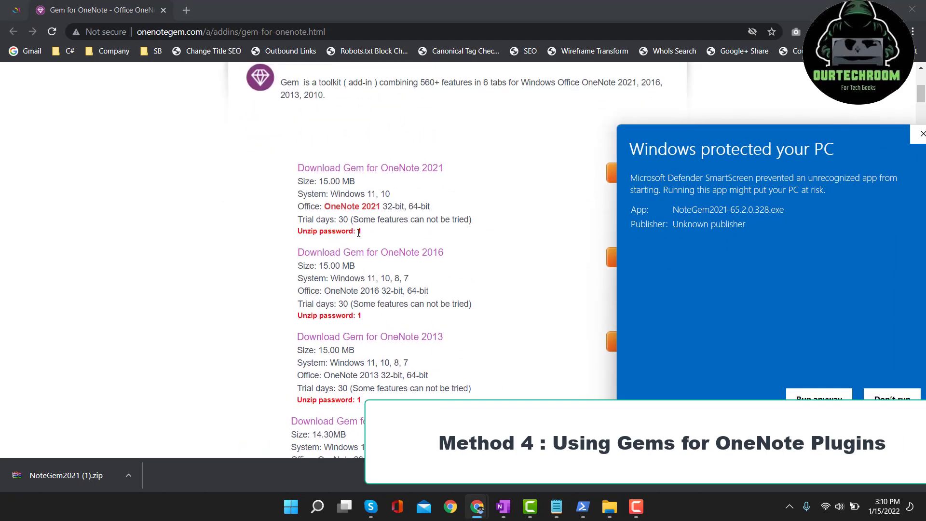
pyautogui.moveTo(366, 236)
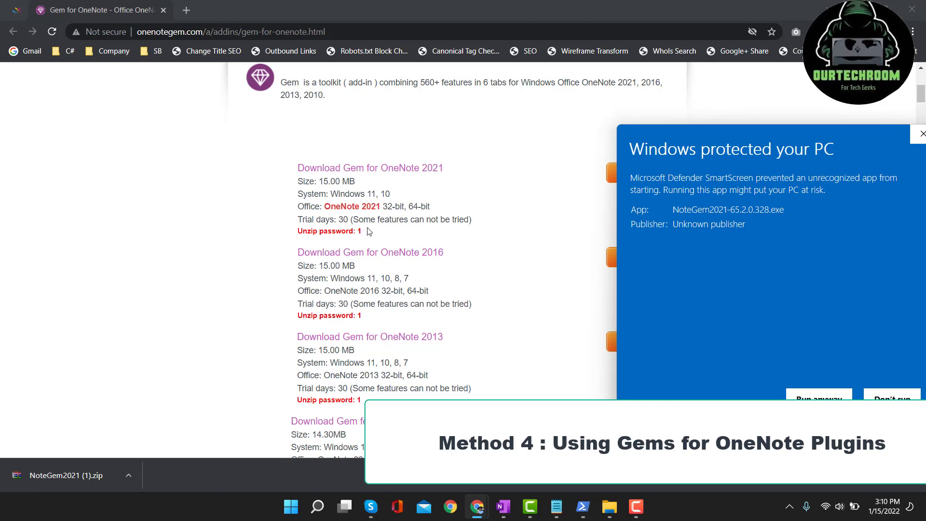
pyautogui.moveTo(719, 139)
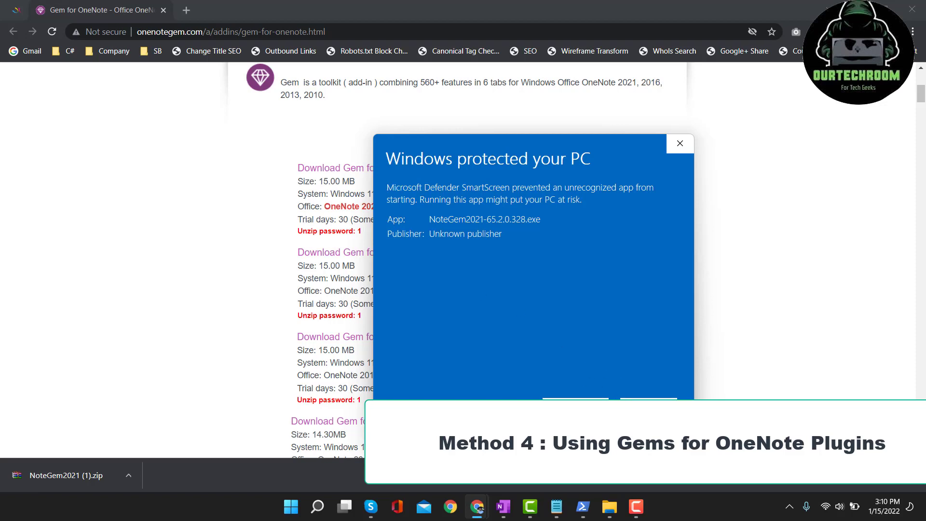
pyautogui.moveTo(517, 398)
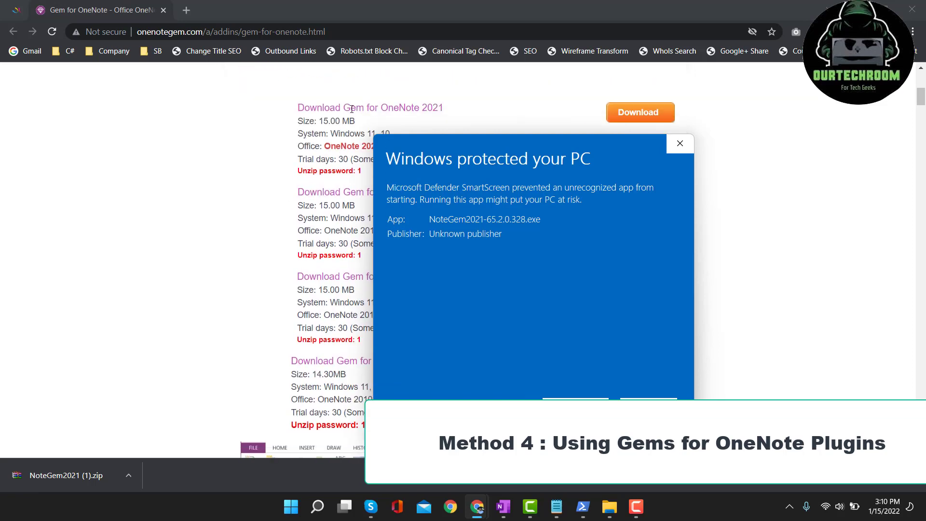
pyautogui.moveTo(679, 161)
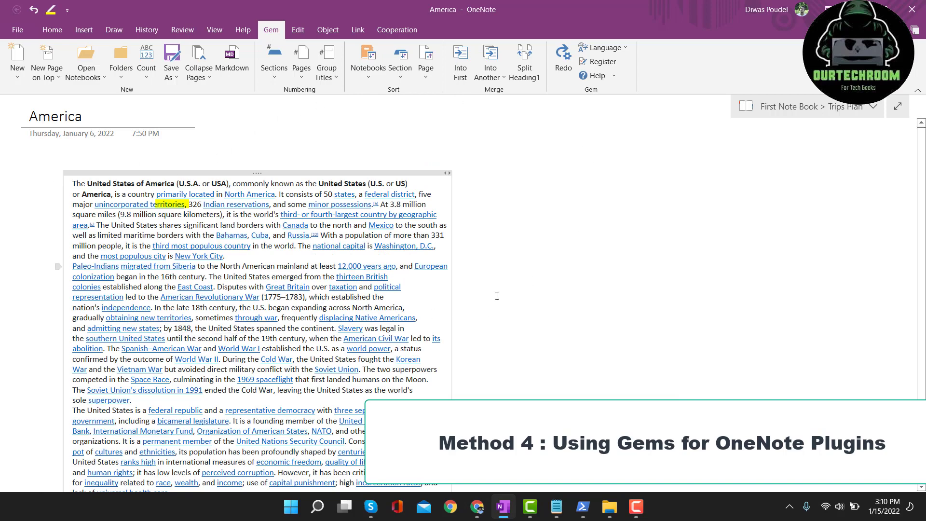
pyautogui.moveTo(415, 230)
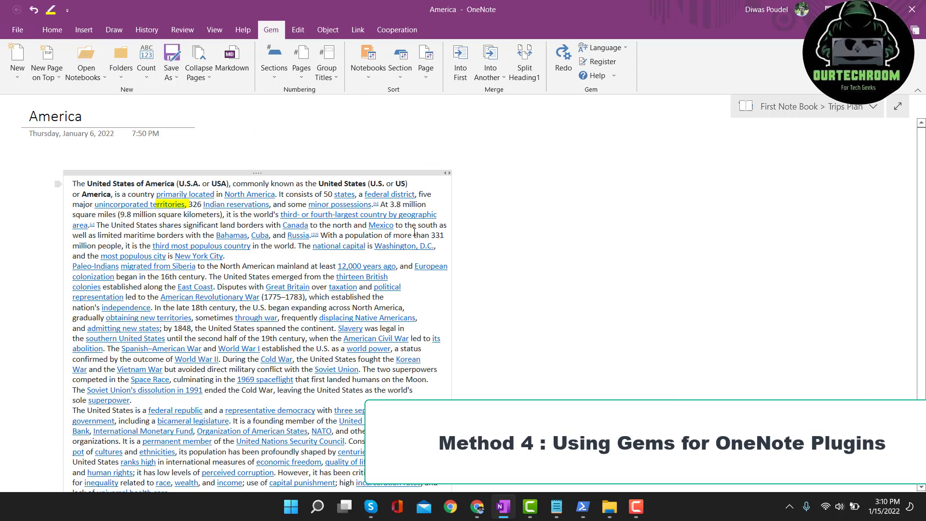
pyautogui.moveTo(487, 17)
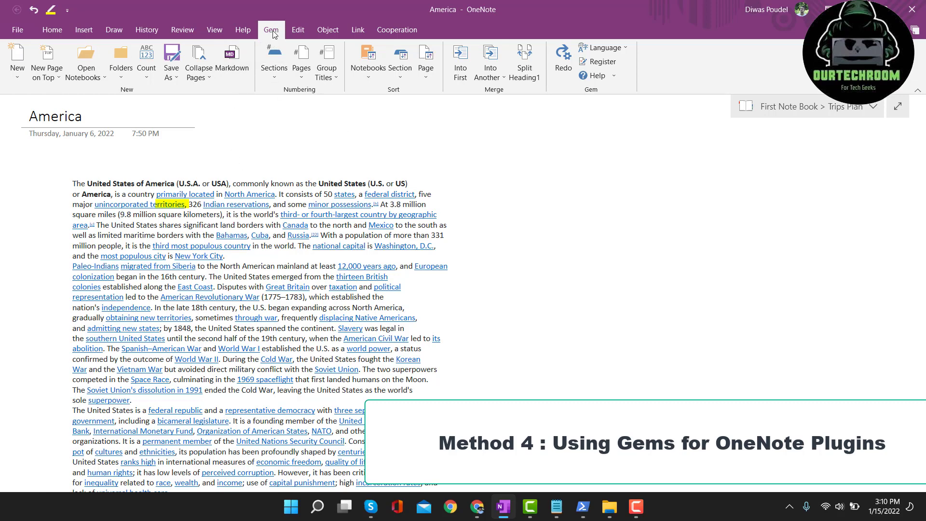
pyautogui.moveTo(82, 62)
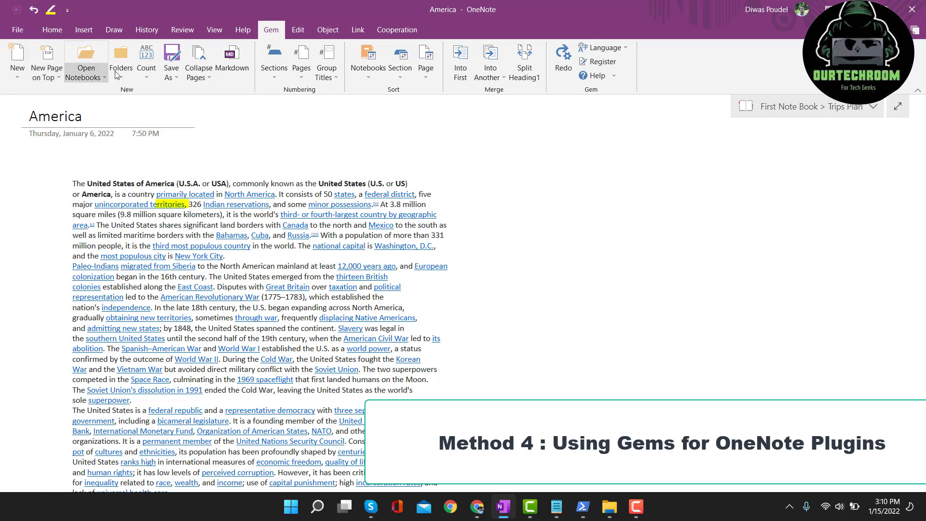
pyautogui.moveTo(245, 80)
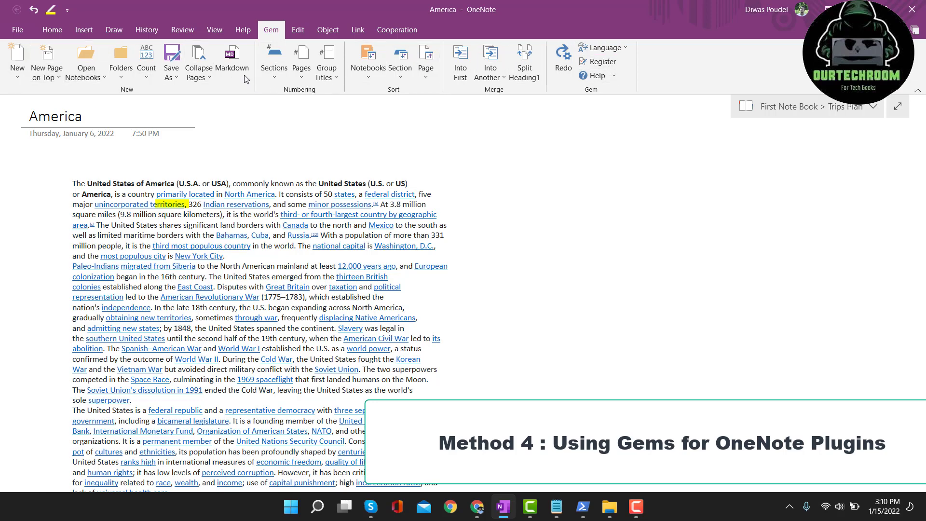
# - Drop down the Gem tab's Count menu listing notebook, section, page, paragraph and table counts
pyautogui.click(145, 61)
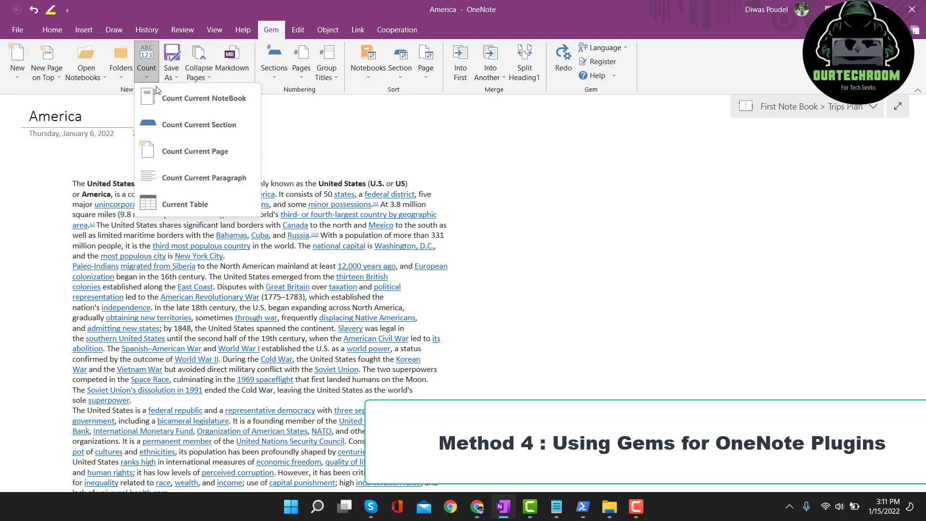
pyautogui.moveTo(197, 151)
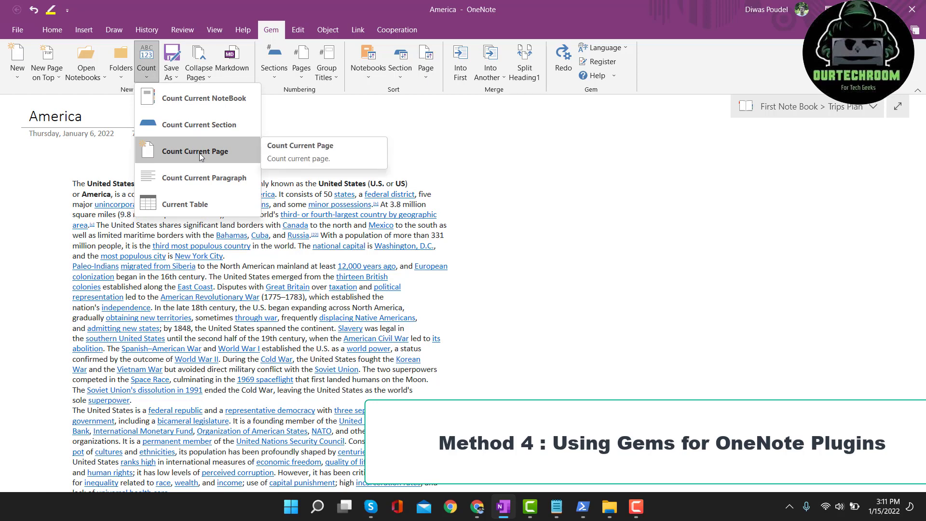
pyautogui.moveTo(217, 154)
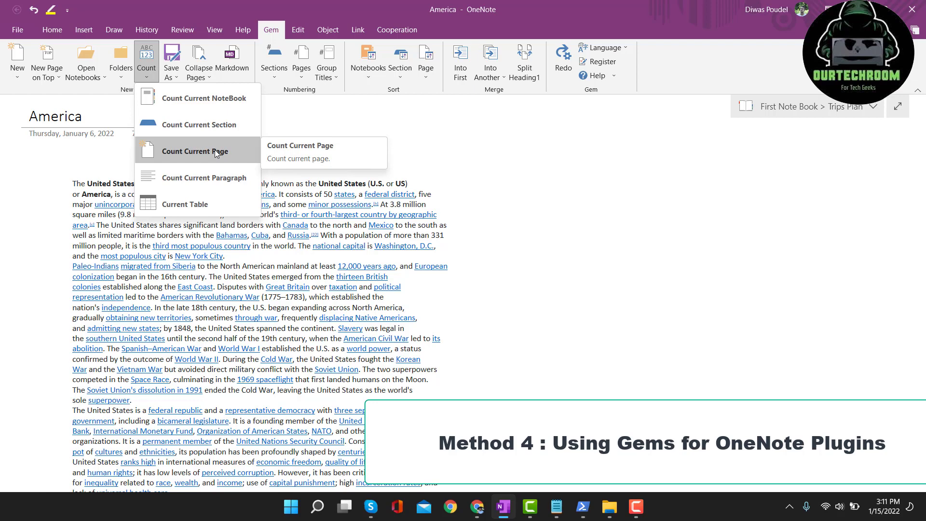
# - Count the America page: 558 words, 2997 characters without spaces, 3548 with spaces, plus style details
pyautogui.click(205, 151)
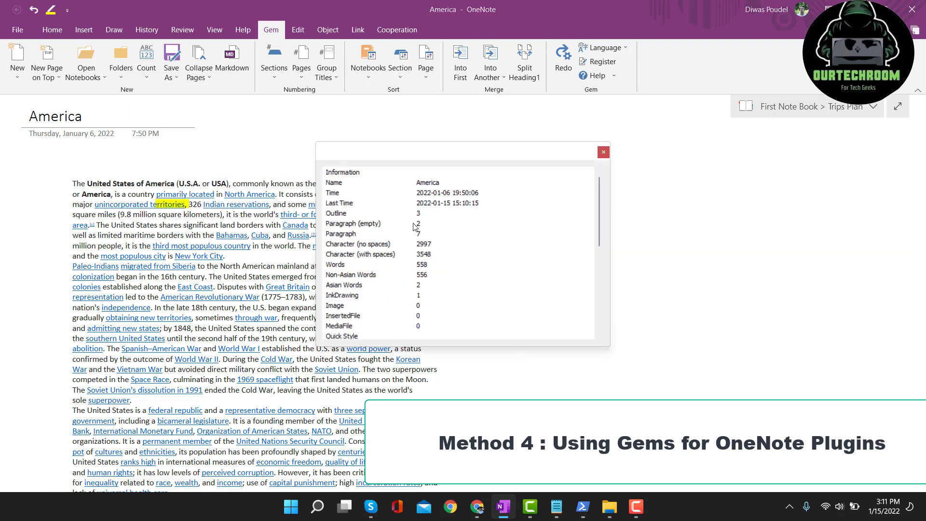
pyautogui.moveTo(328, 237)
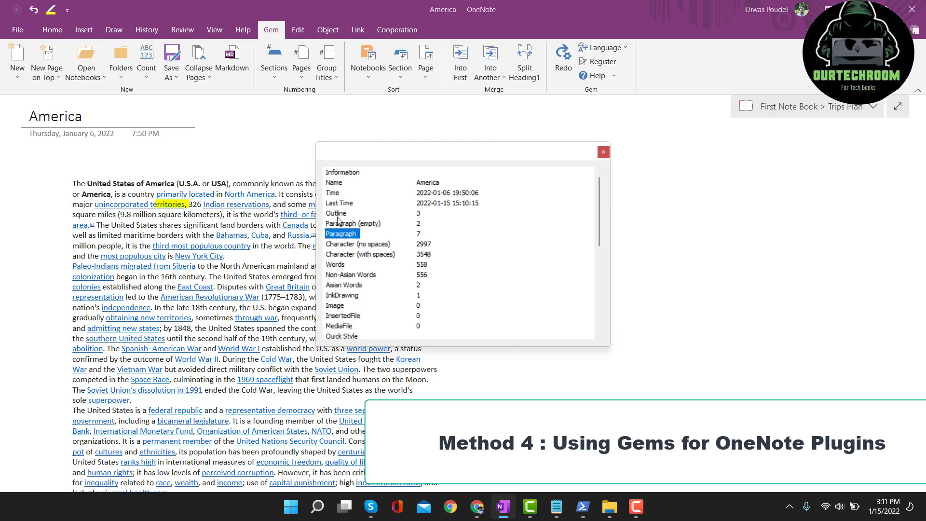
pyautogui.click(335, 213)
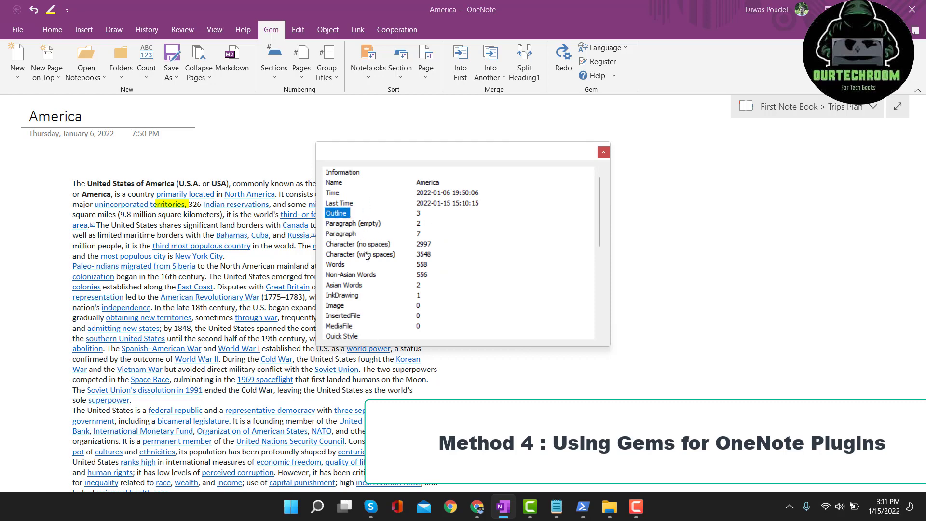
pyautogui.moveTo(396, 256)
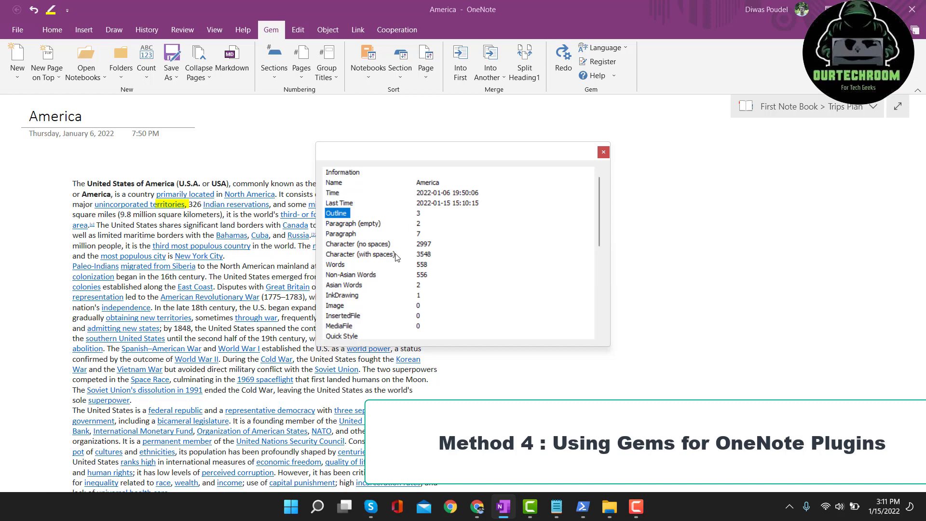
pyautogui.moveTo(357, 302)
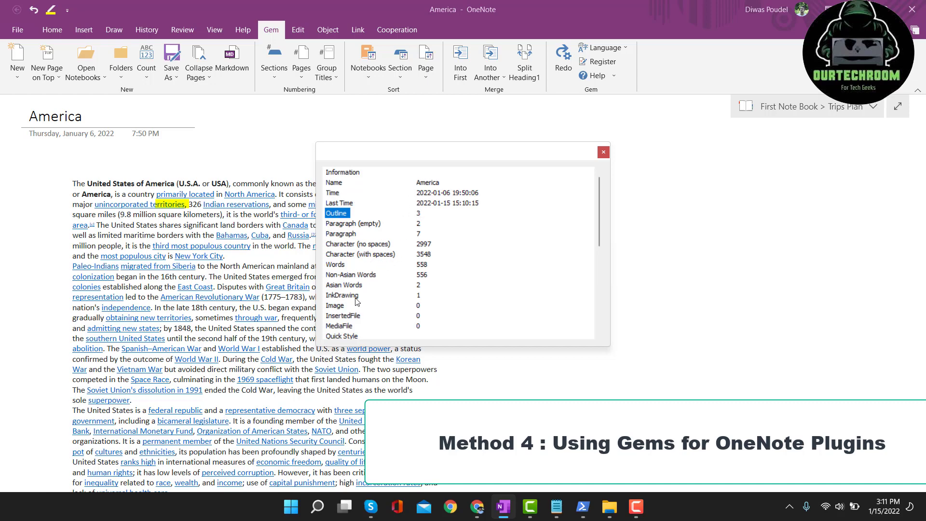
pyautogui.scroll(-3)
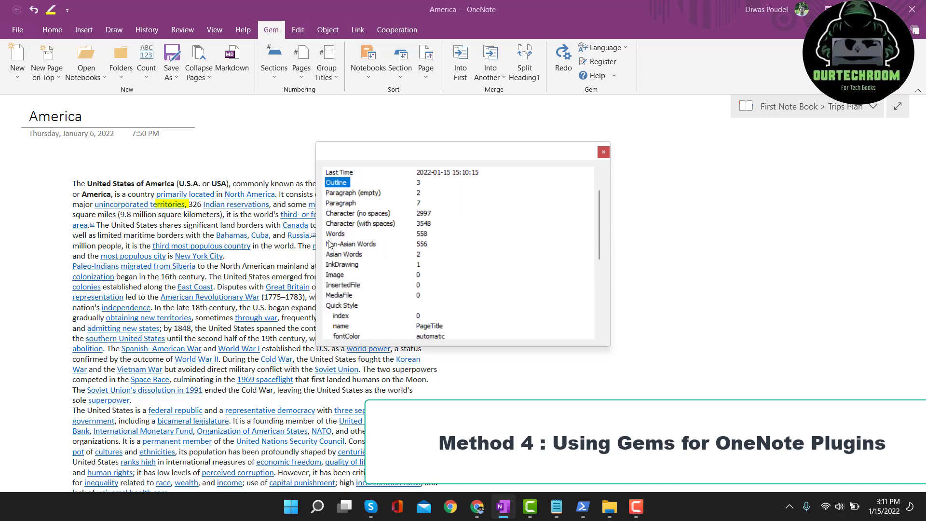
pyautogui.scroll(-3)
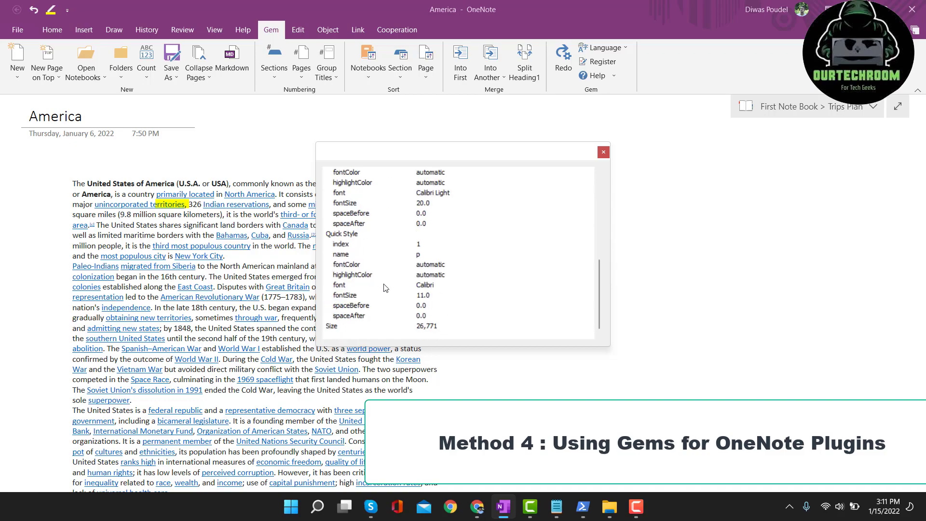